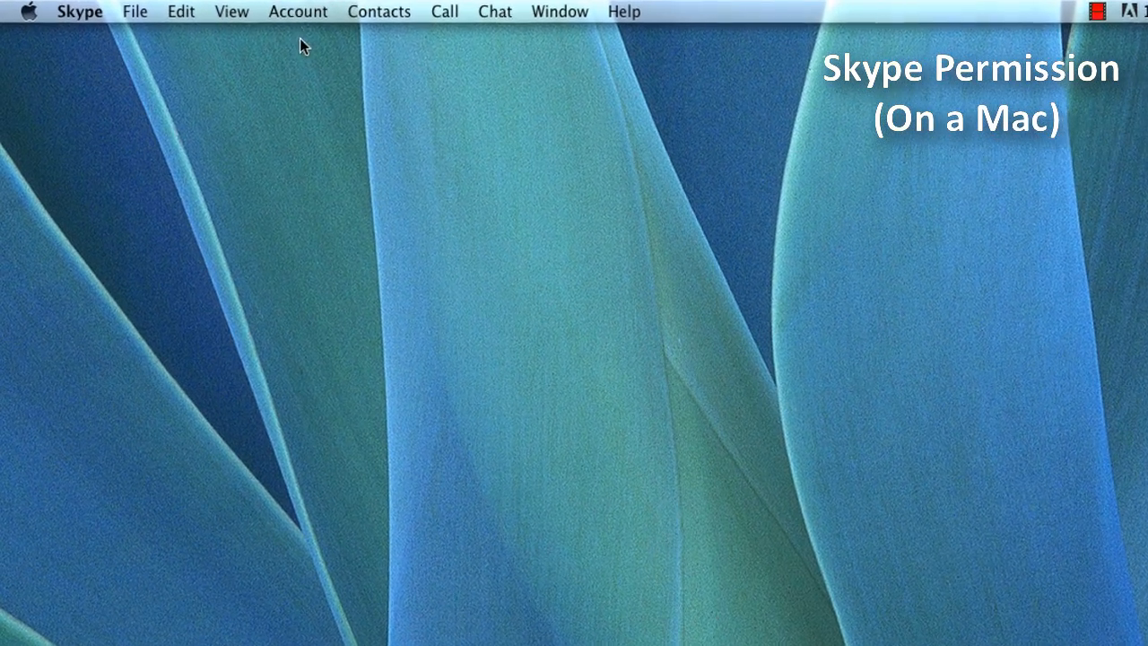
Step: Via Account > Manage API Clients on the Mac, allow VuRoom to use Skype and confirm with Done
left_click(299, 10)
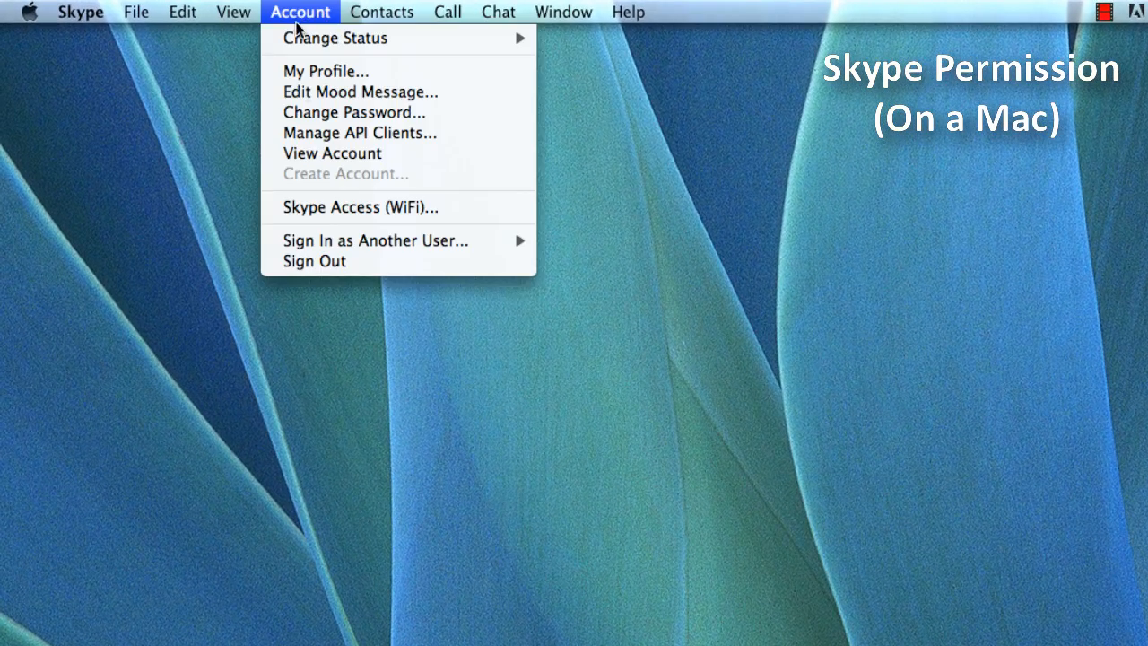
left_click(359, 133)
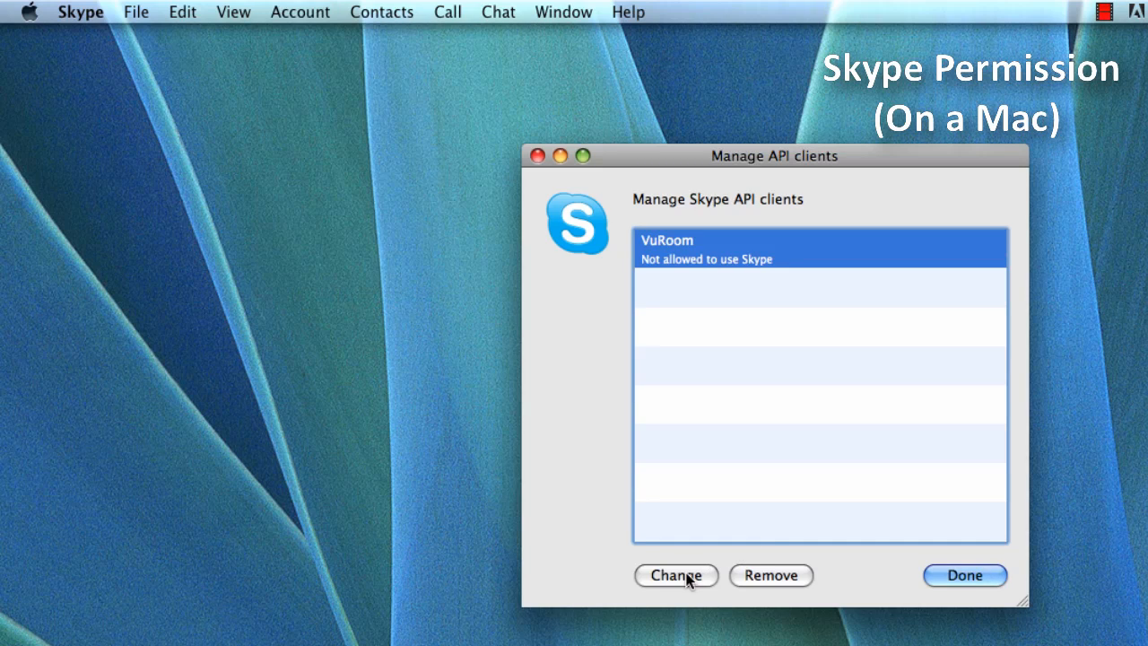
left_click(674, 574)
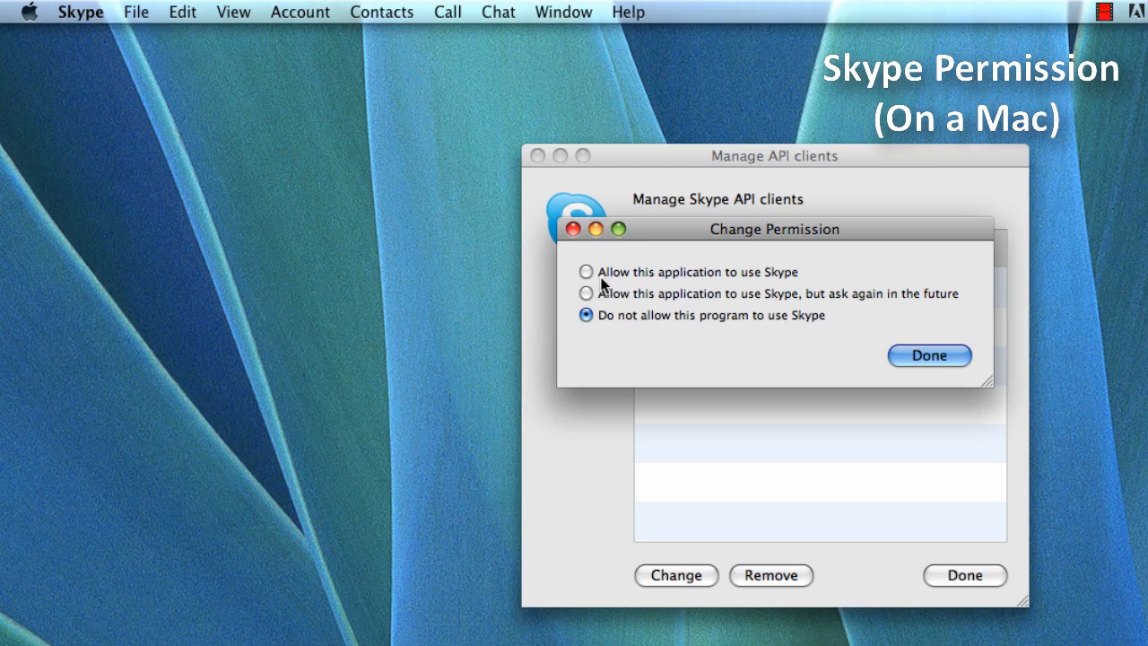
left_click(584, 272)
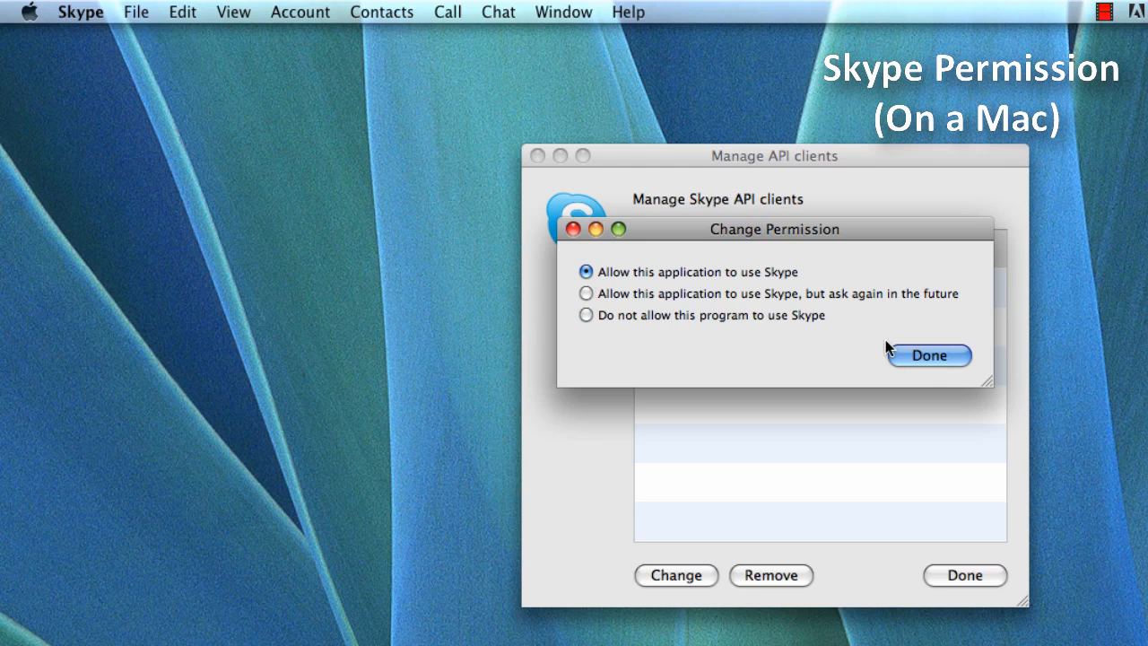
left_click(929, 355)
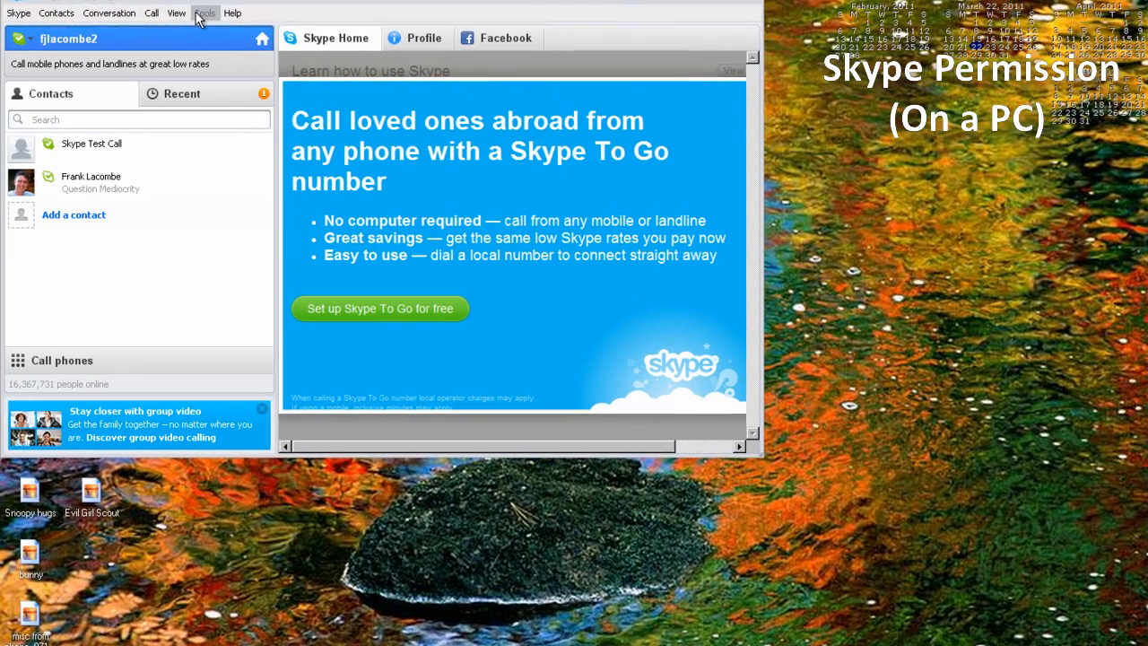
Step: Reach the 'Manage other programs' access to Skype' list from Tools > Options > Advanced on Windows
left_click(204, 12)
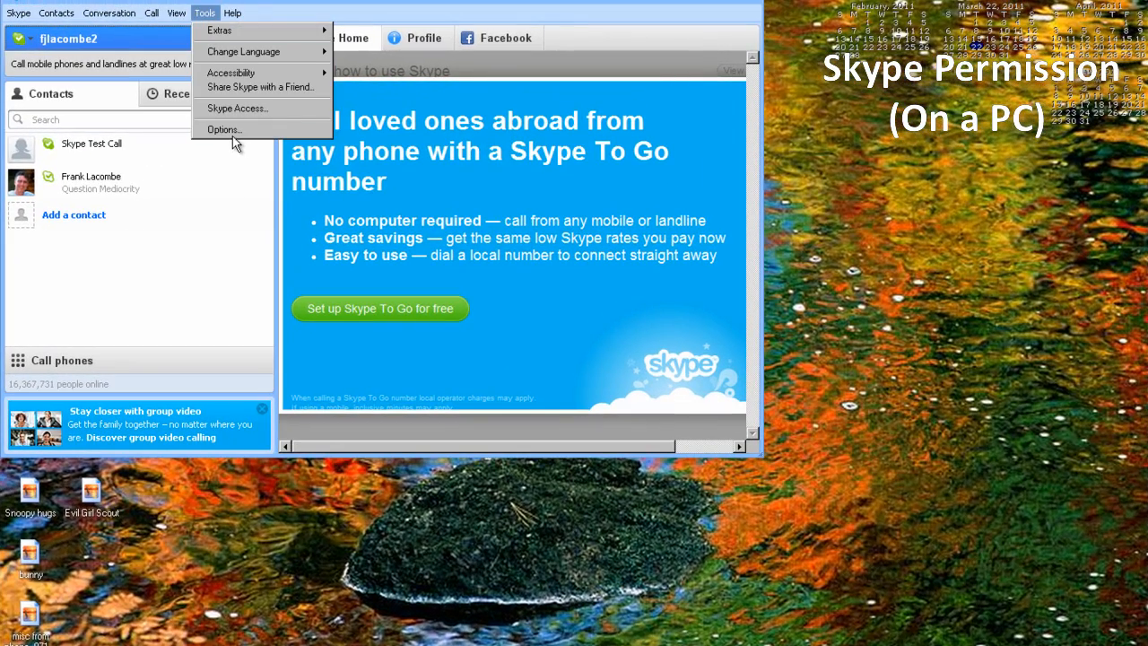
mouse_move(308, 165)
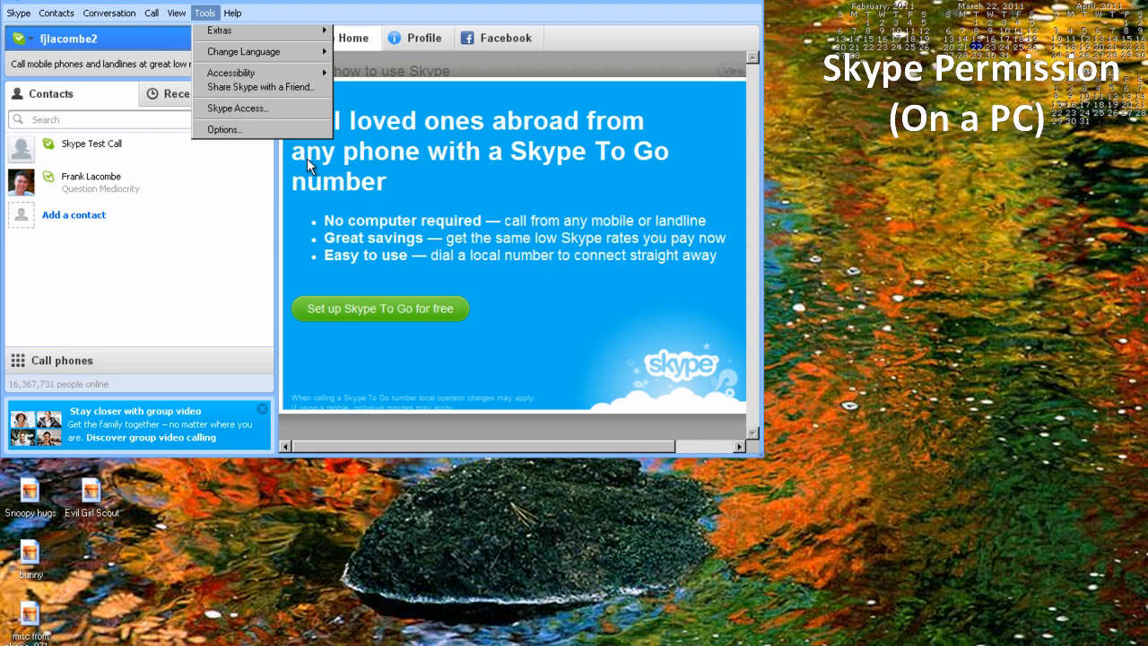
left_click(222, 129)
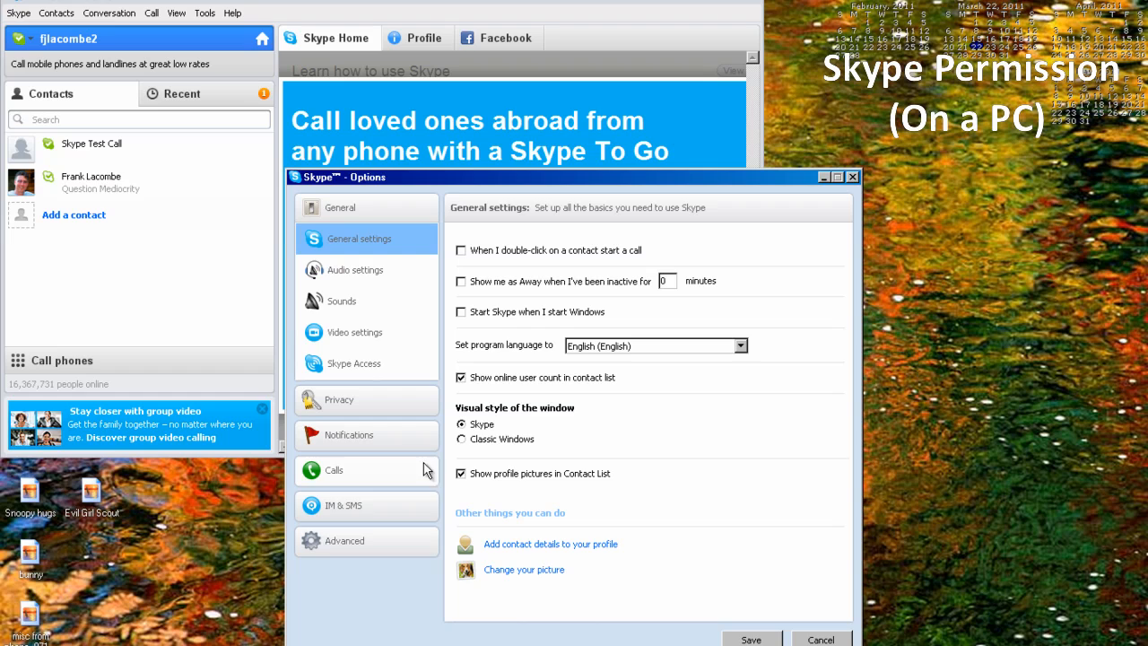
left_click(344, 542)
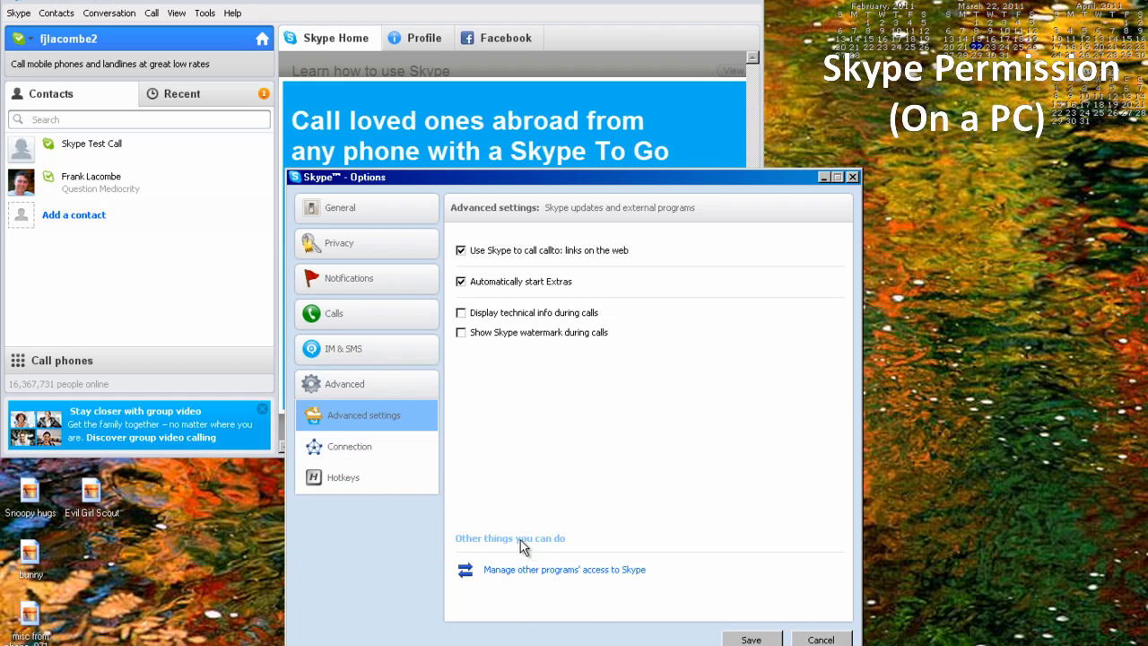
left_click(563, 568)
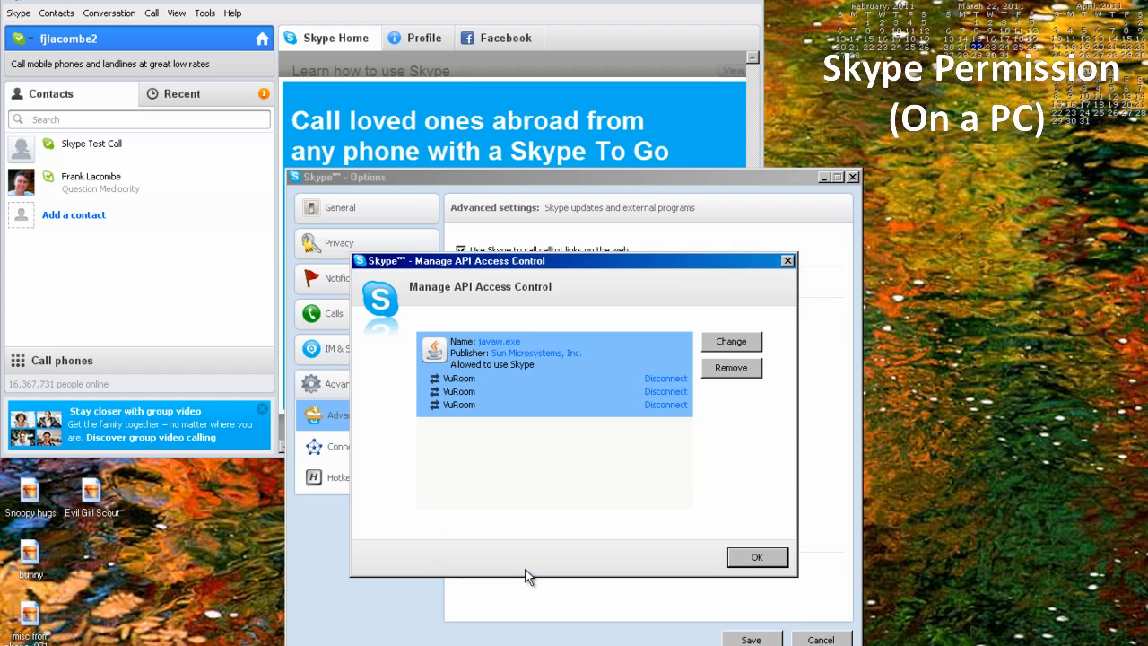
mouse_move(524, 472)
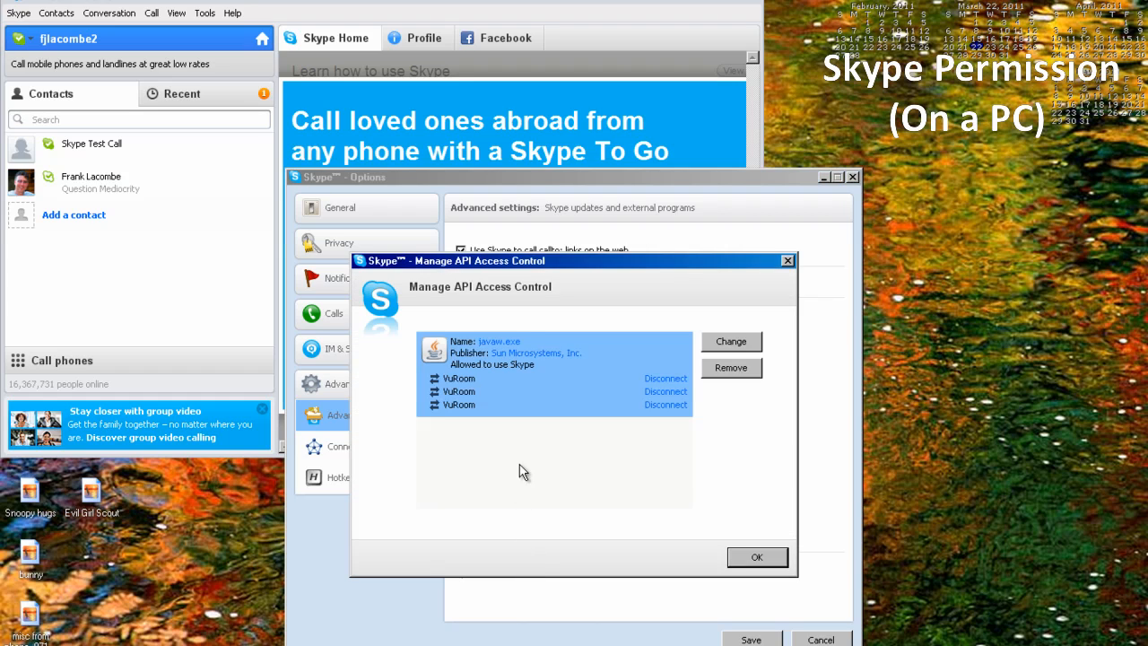
mouse_move(757, 330)
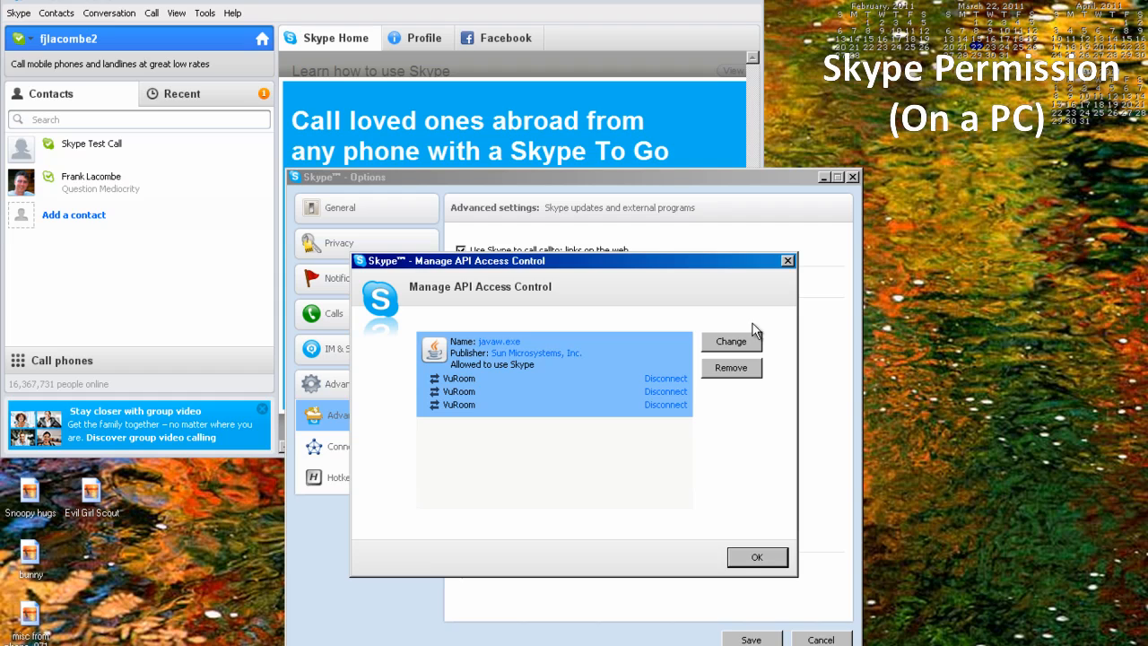
mouse_move(725, 348)
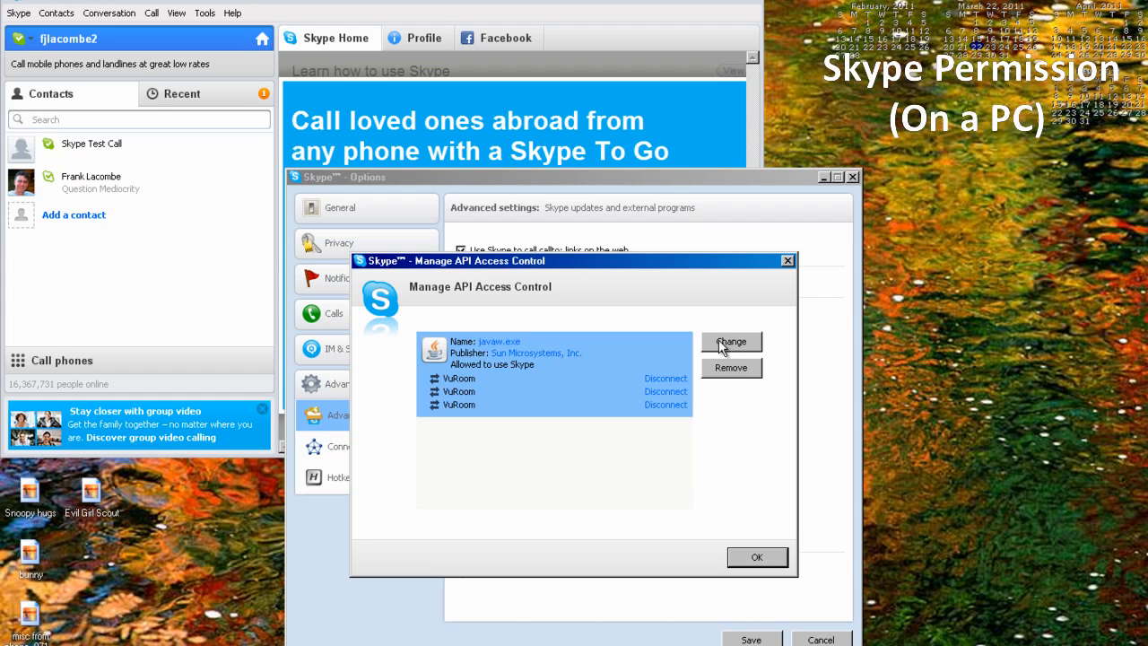
Step: Change javaw.exe's access to Allow, confirm it, and close the access control list
left_click(732, 341)
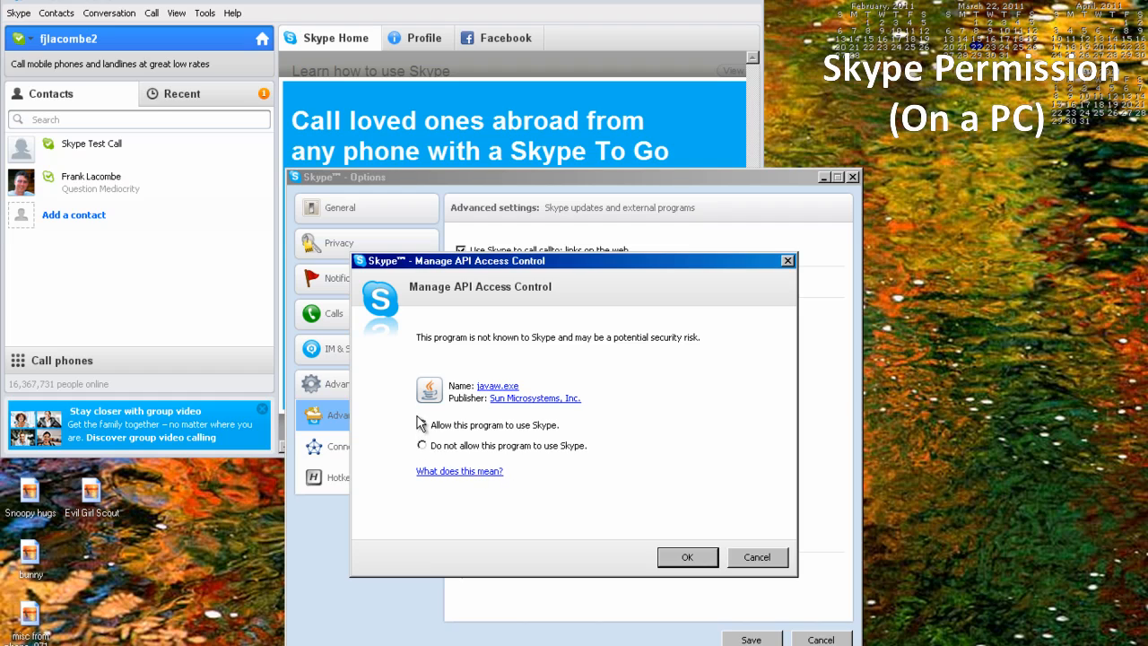
left_click(422, 423)
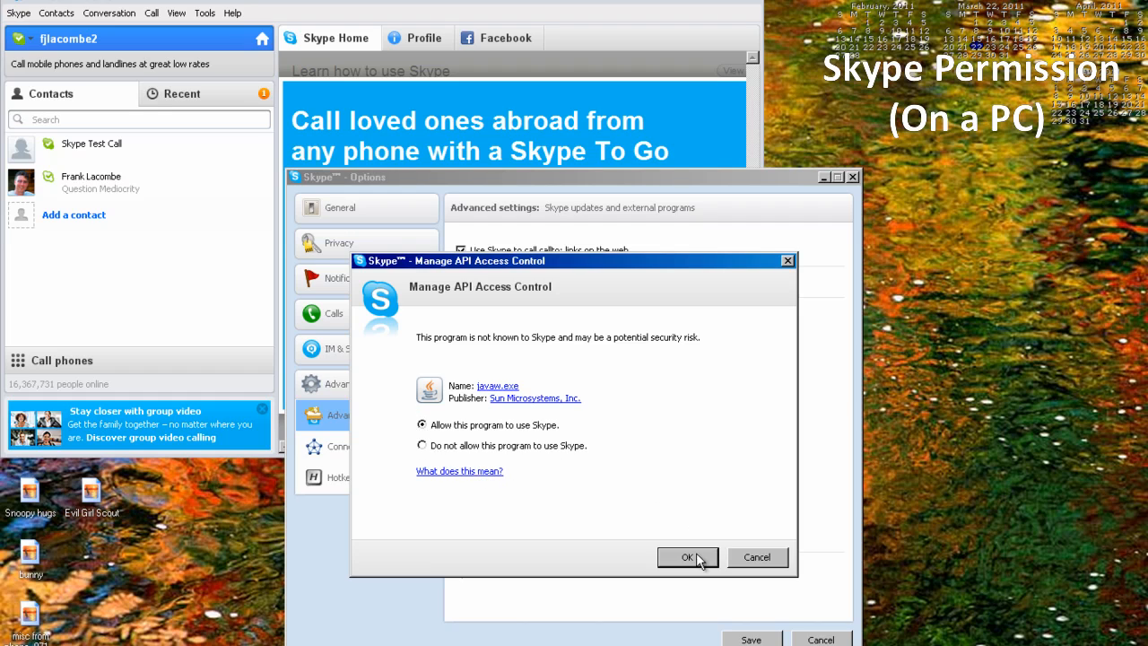
left_click(687, 556)
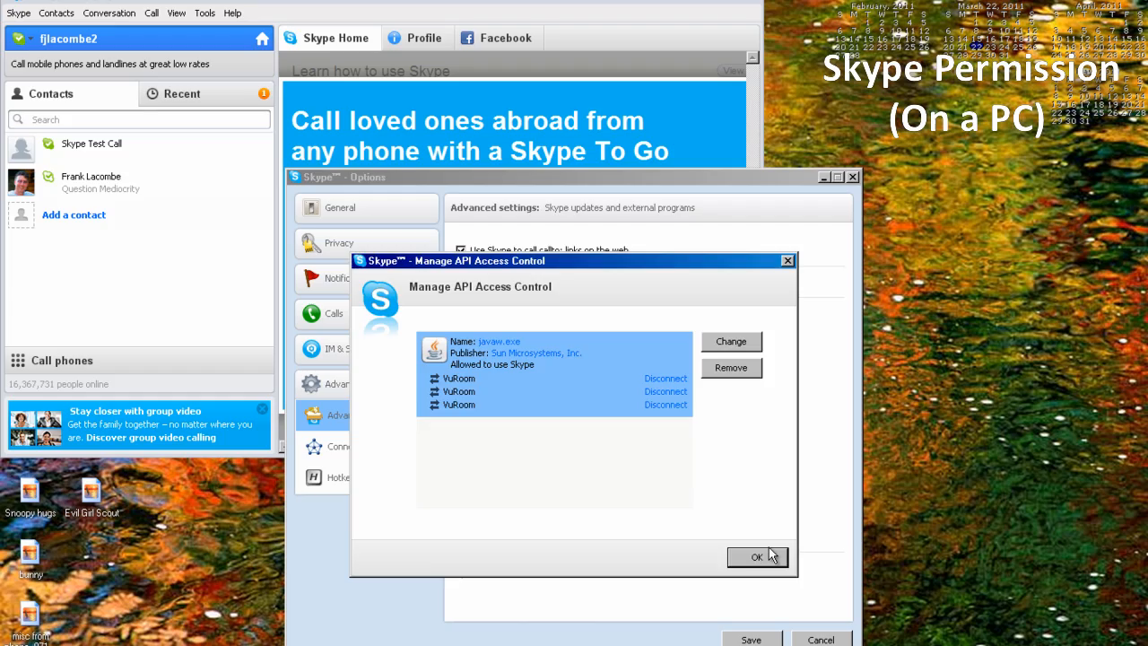
left_click(756, 556)
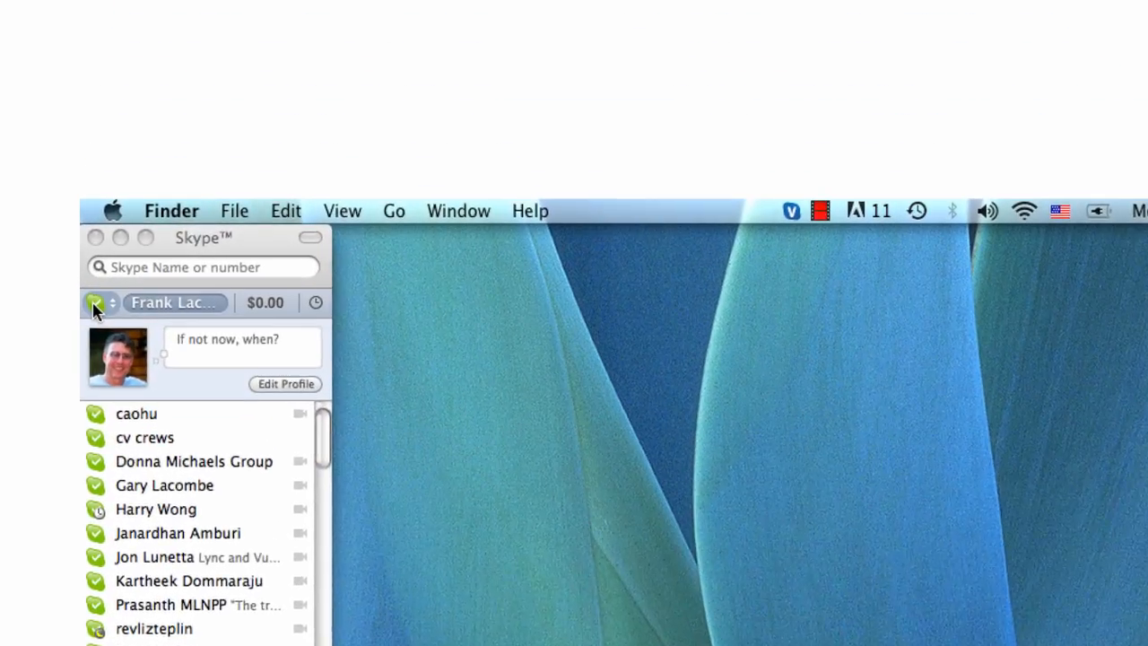
Step: Set the Skype status to Offline, triggering VuRoom's online-required warning, then go back online
left_click(96, 302)
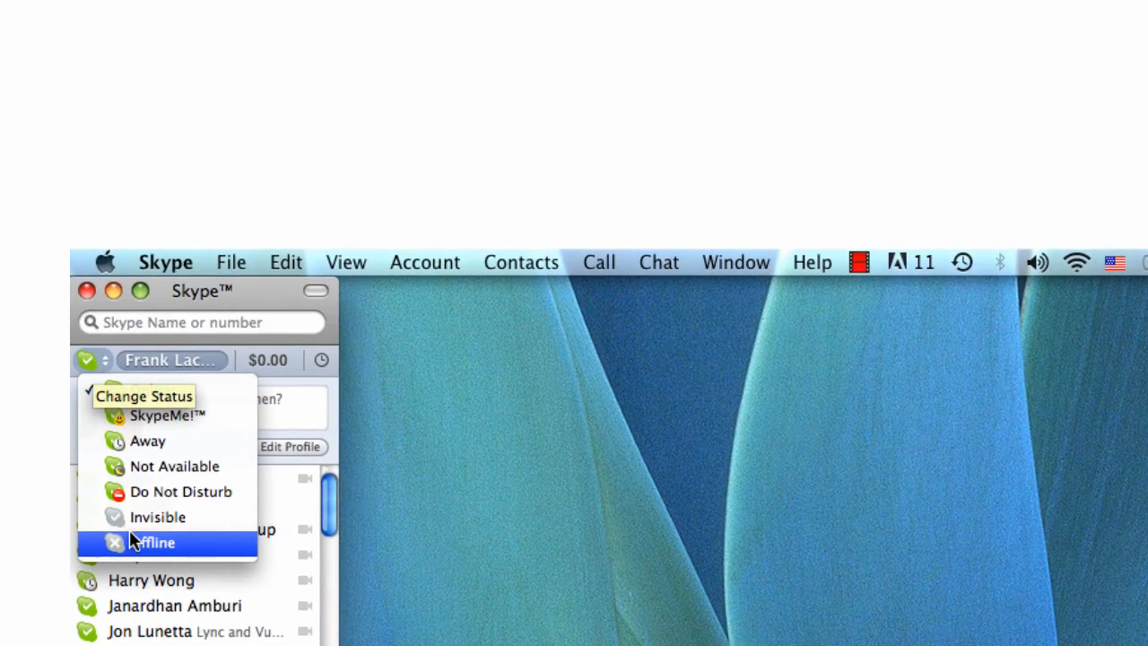
left_click(155, 542)
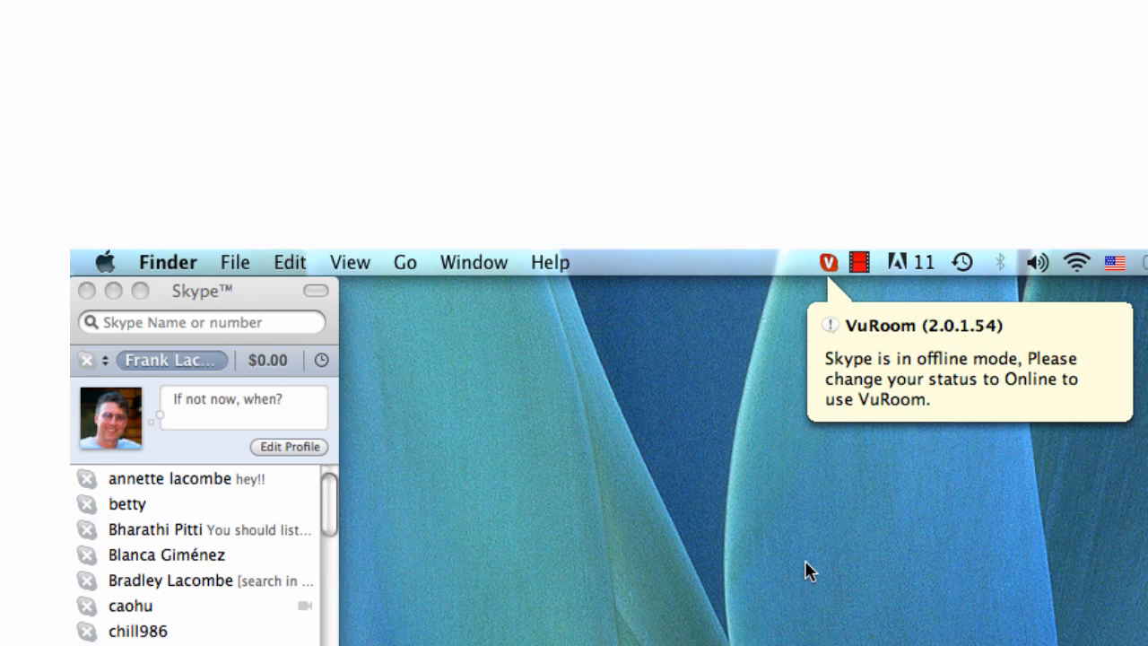
left_click(86, 359)
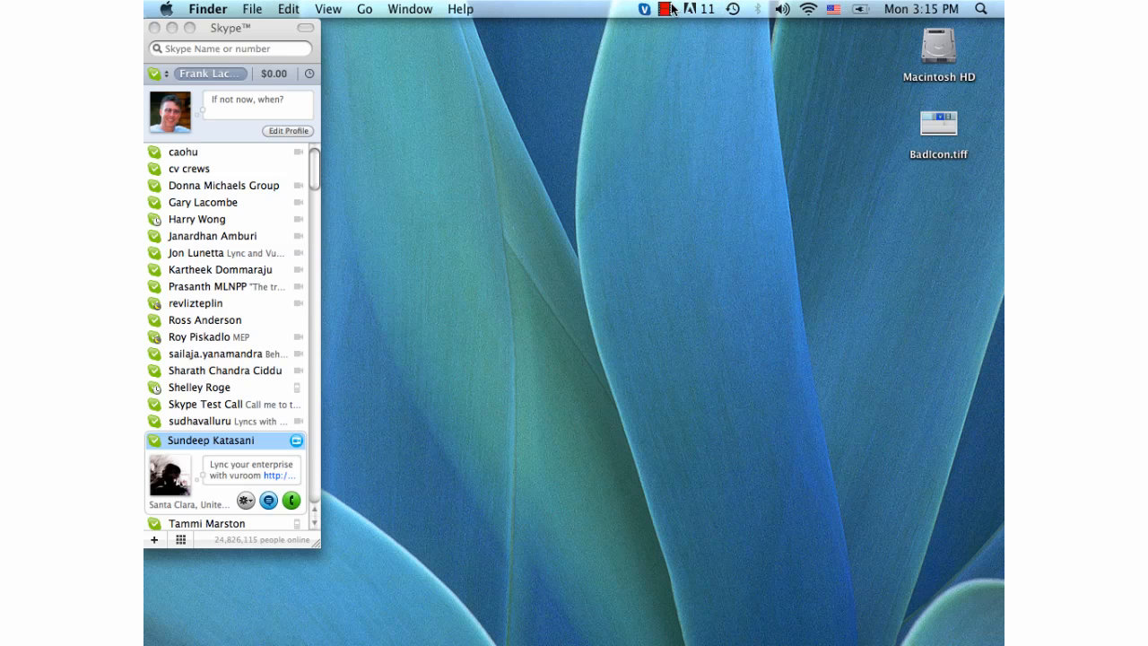
Step: Show VuRoom's menu-bar menu with Start Conference Now, Schedule Event and My portal
left_click(642, 7)
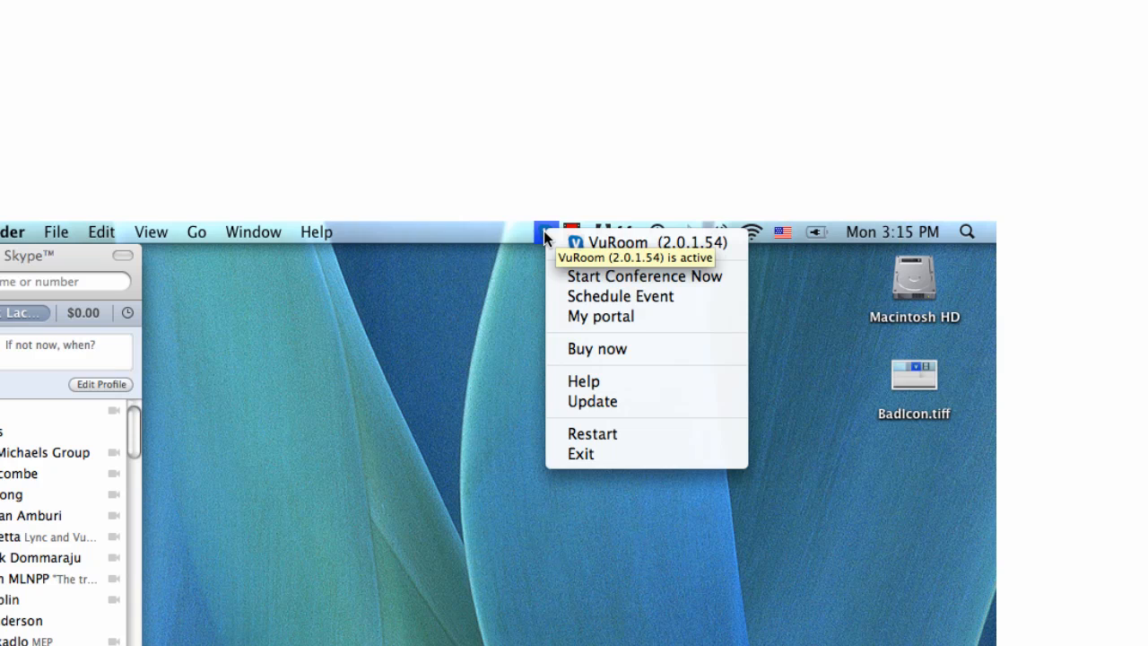
mouse_move(592, 434)
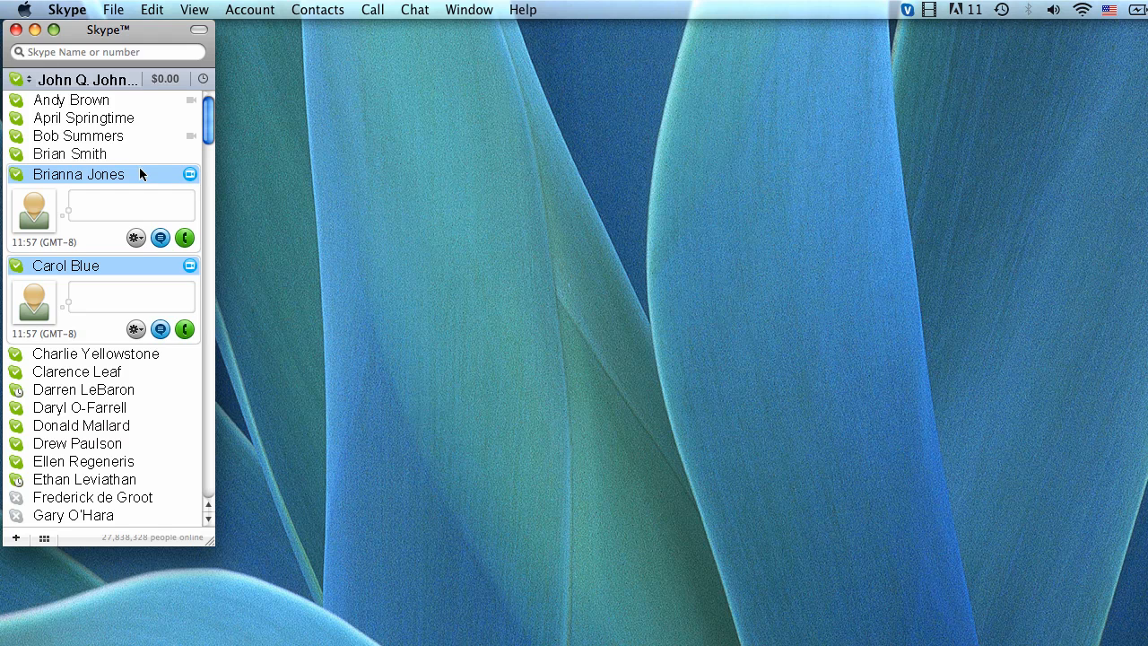
Step: Start a VuRoom conference from the chosen contacts' menu and answer Yes to launching VuRoom
right_click(79, 174)
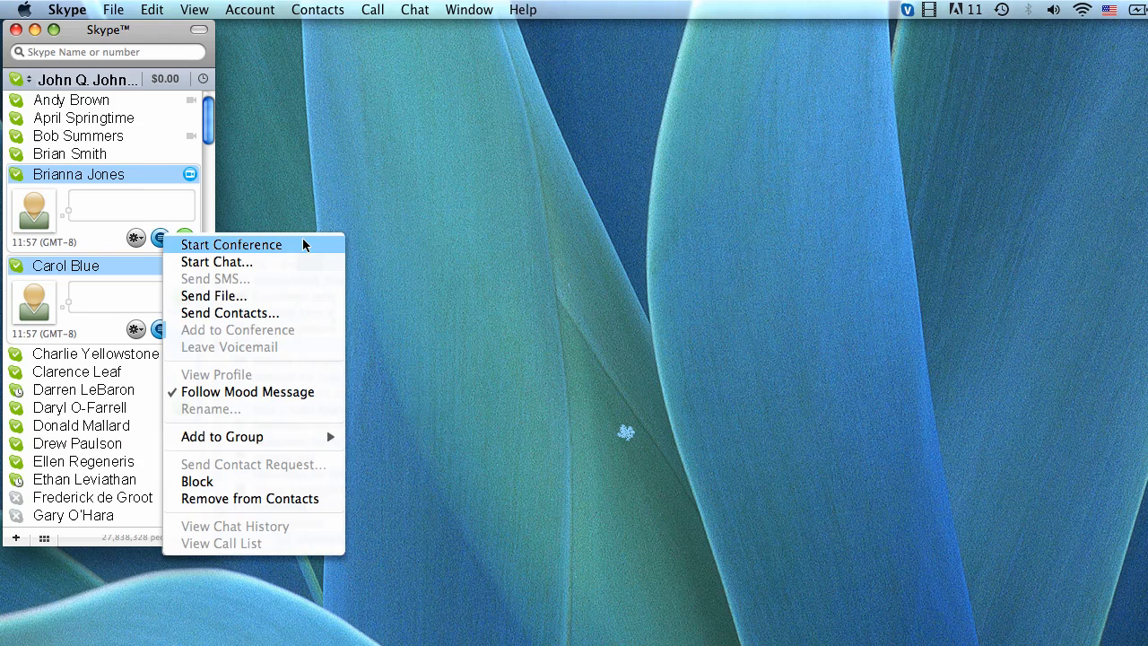
left_click(231, 244)
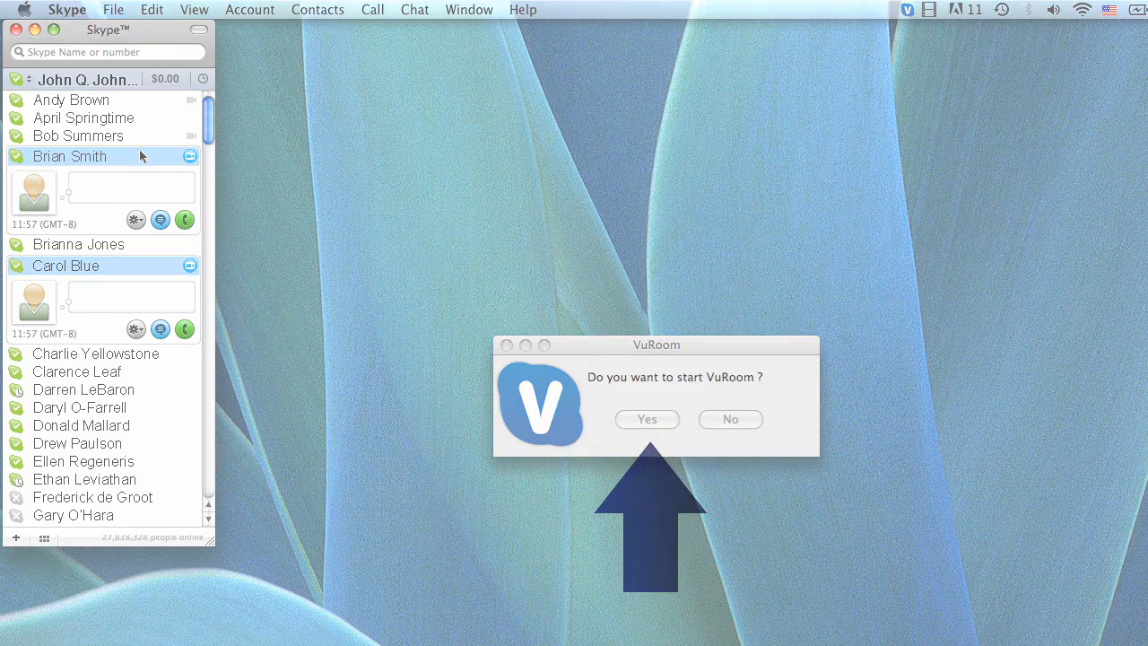
left_click(645, 419)
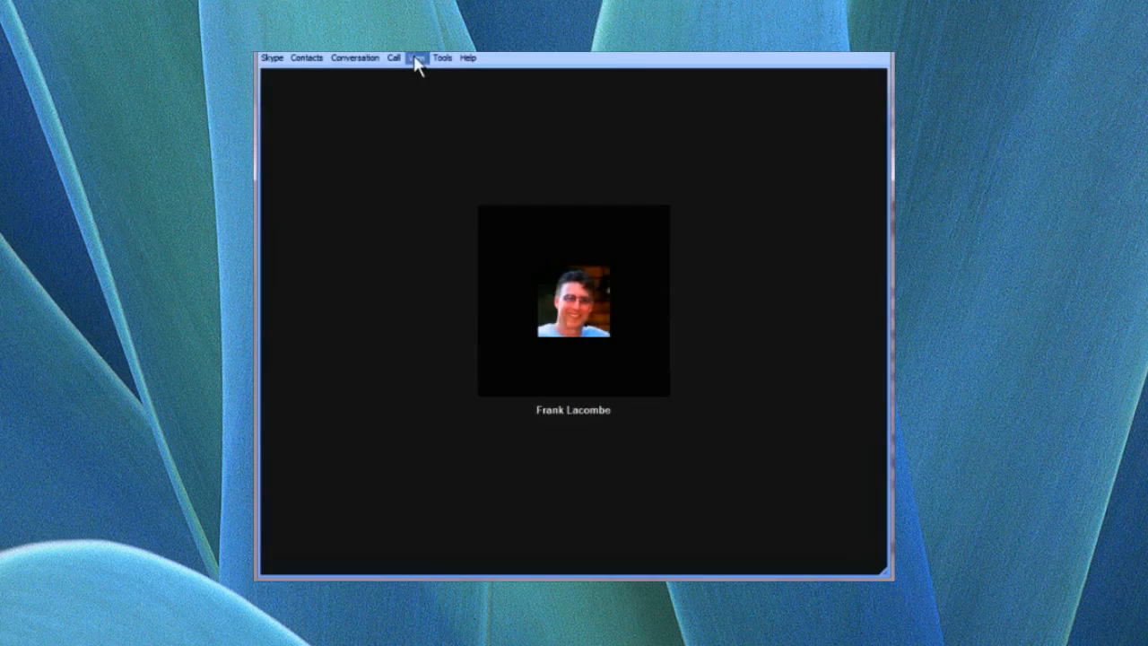
left_click(416, 58)
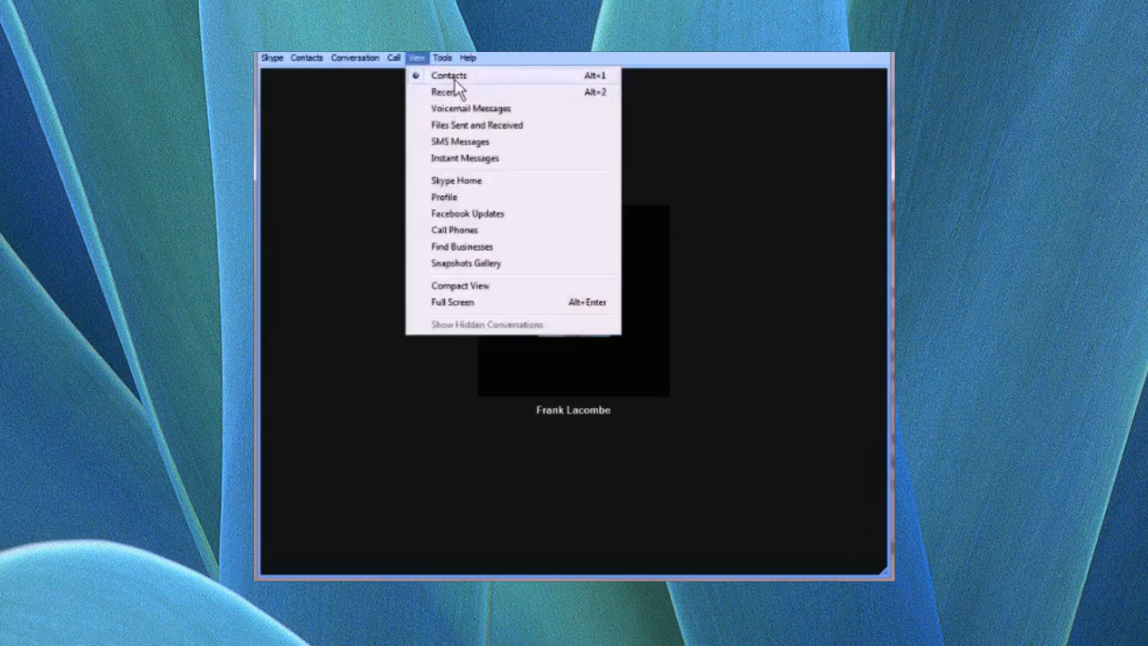
left_click(449, 76)
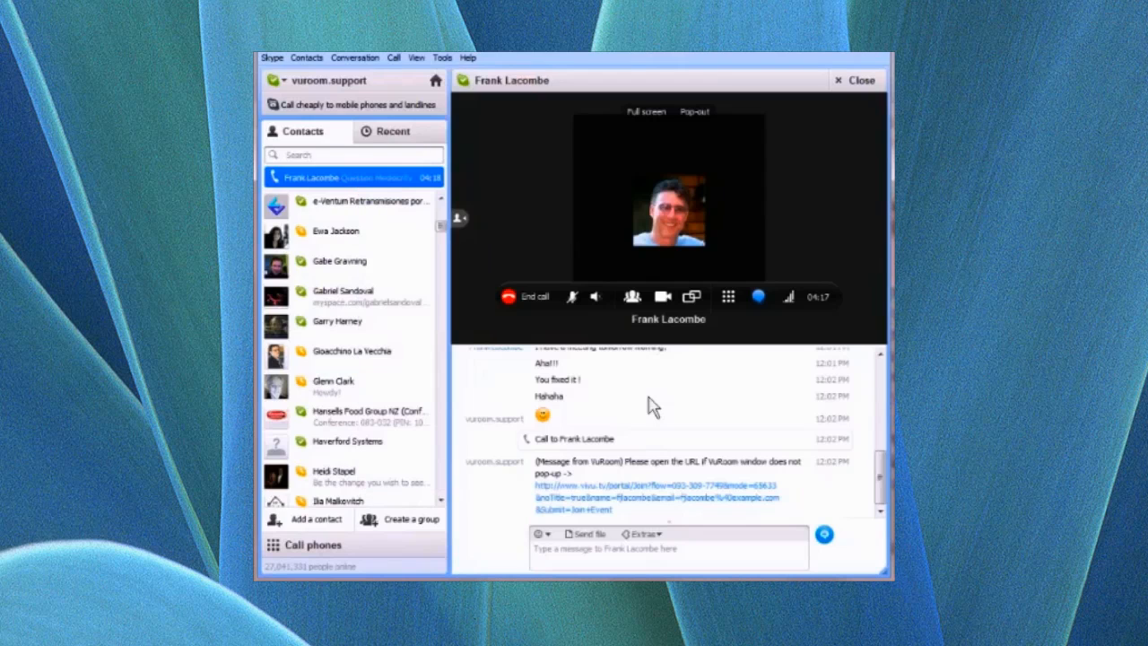
mouse_move(678, 570)
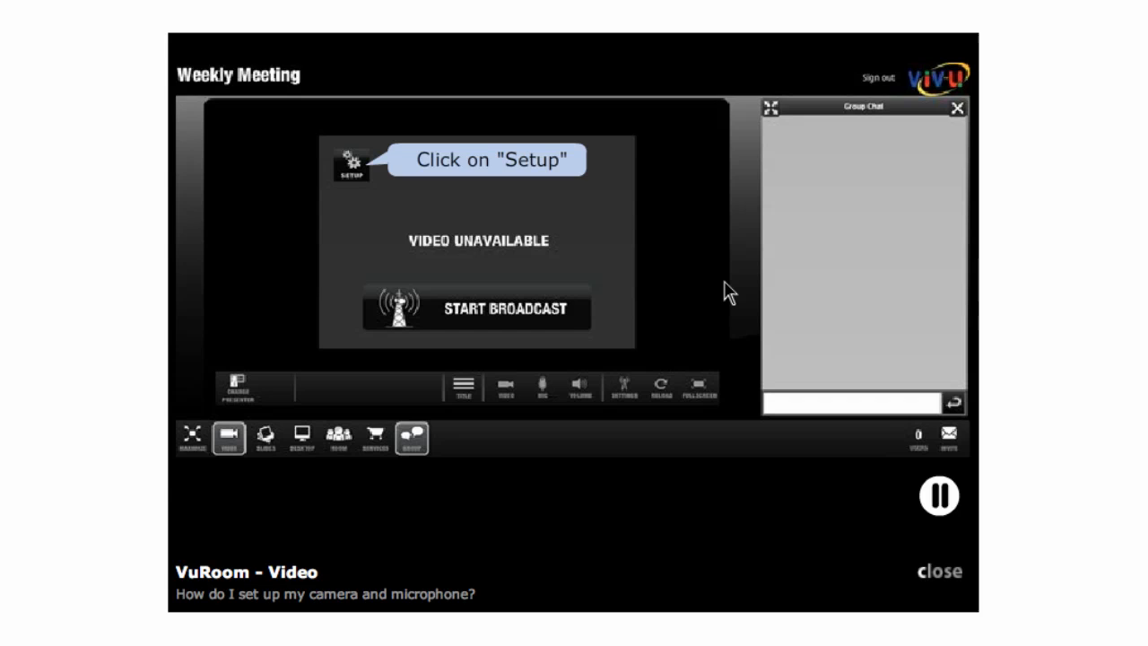
mouse_move(491, 222)
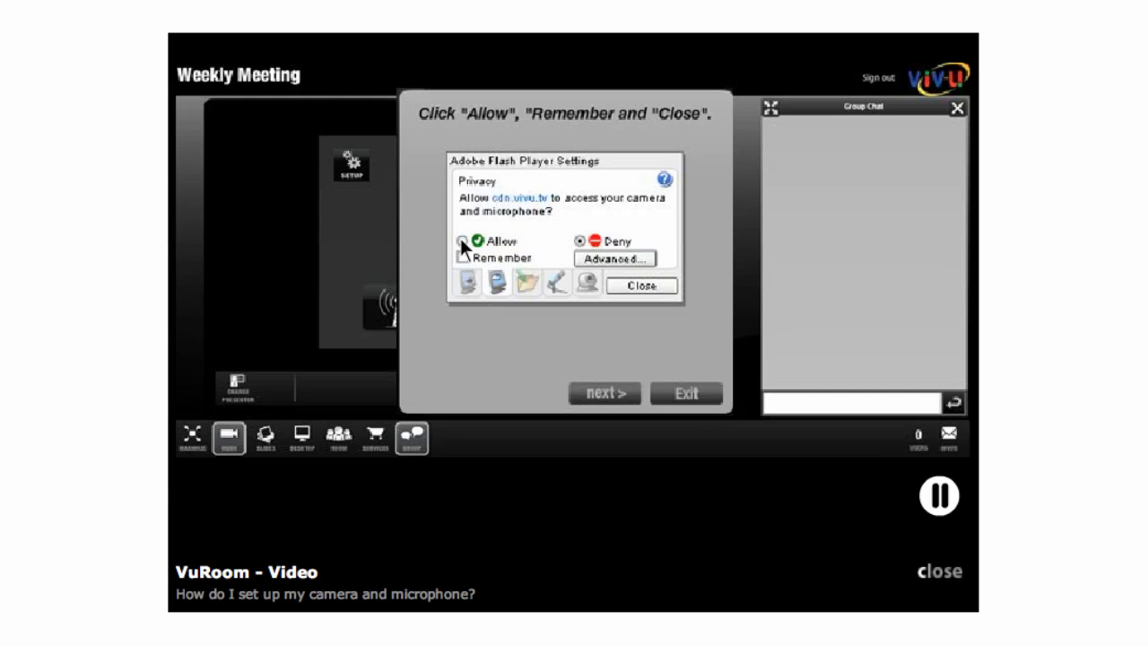
Step: In Flash Player Settings, allow camera and microphone access, tick Remember, and close
left_click(475, 240)
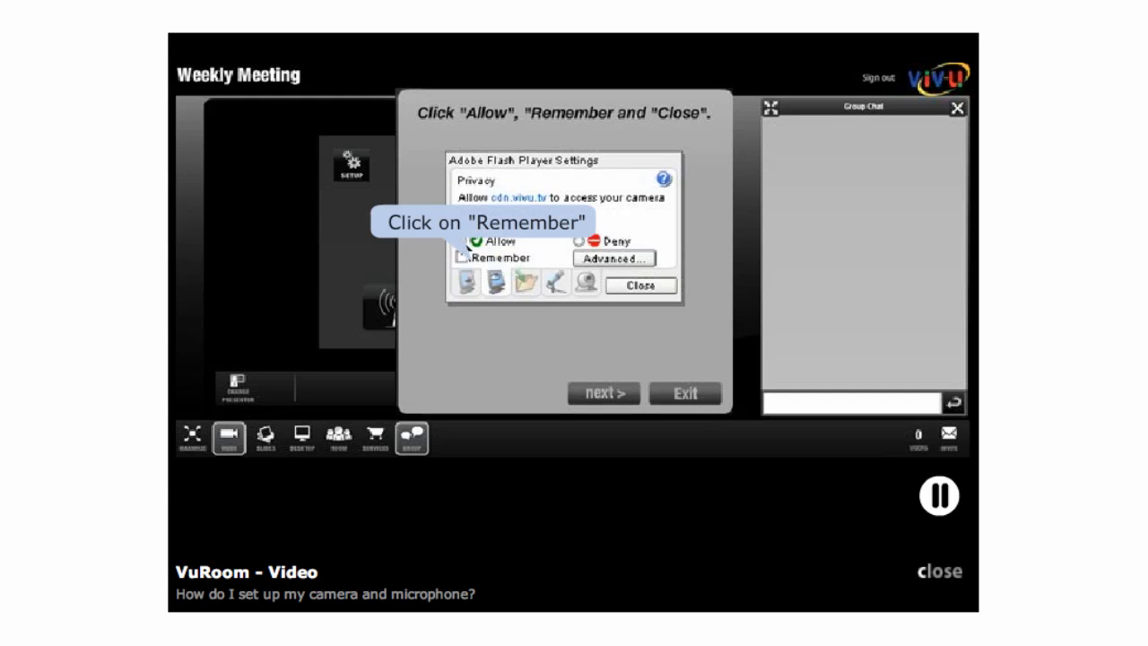
left_click(459, 240)
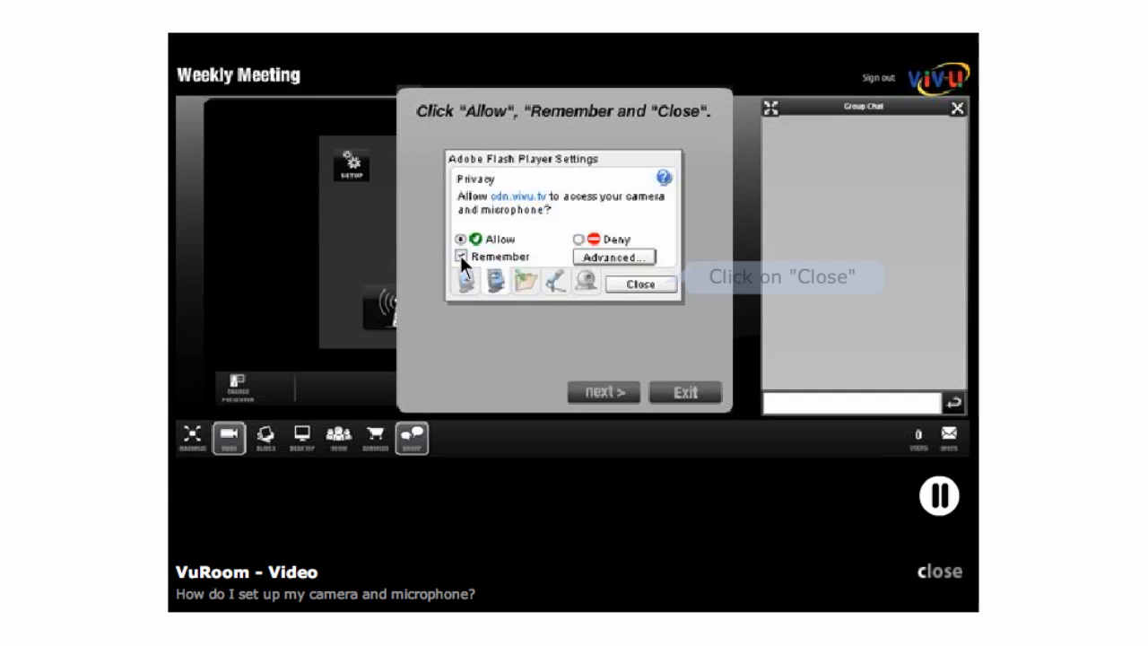
left_click(461, 256)
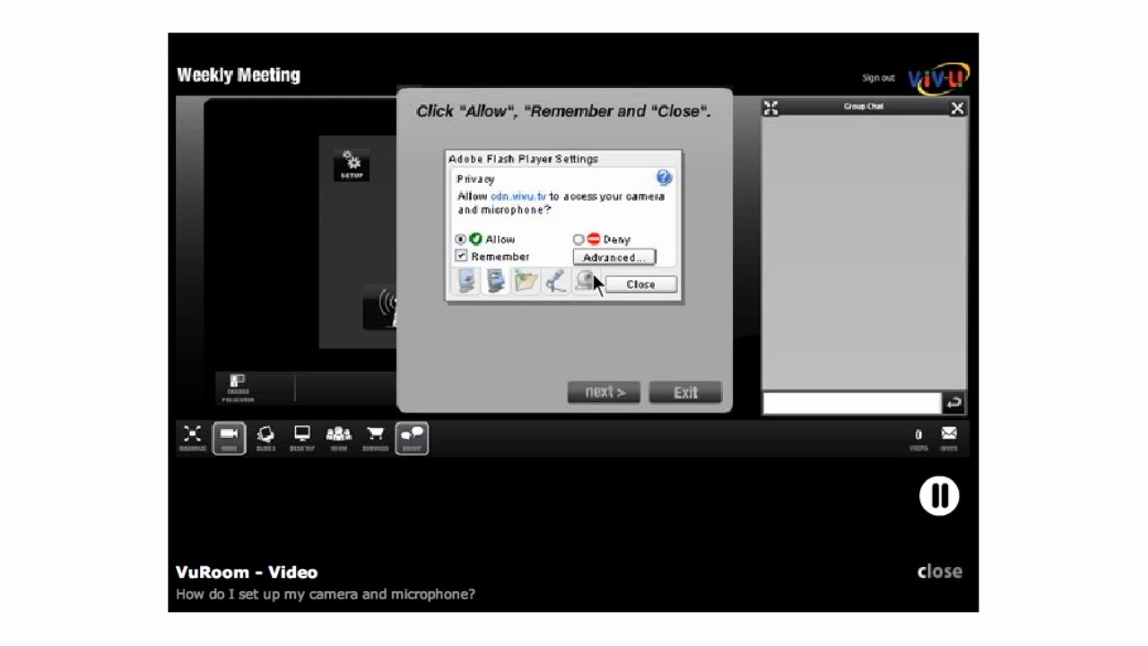
left_click(638, 284)
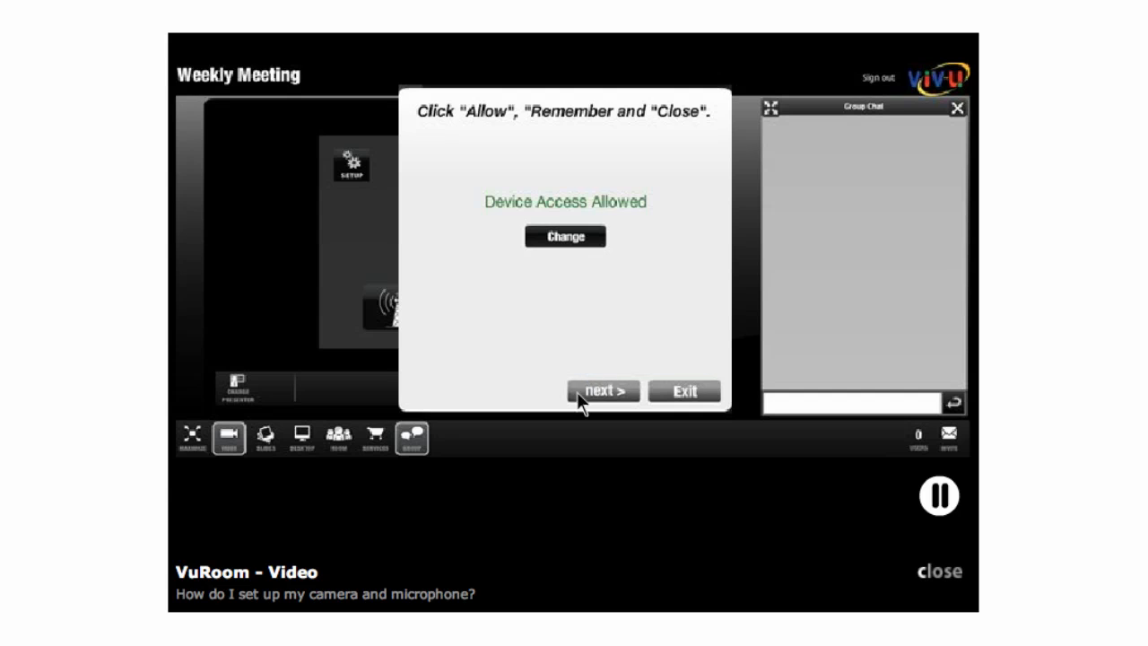
Step: Keep the USB Video Device as camera, pass the microphone step, and exit the setup wizard
left_click(603, 391)
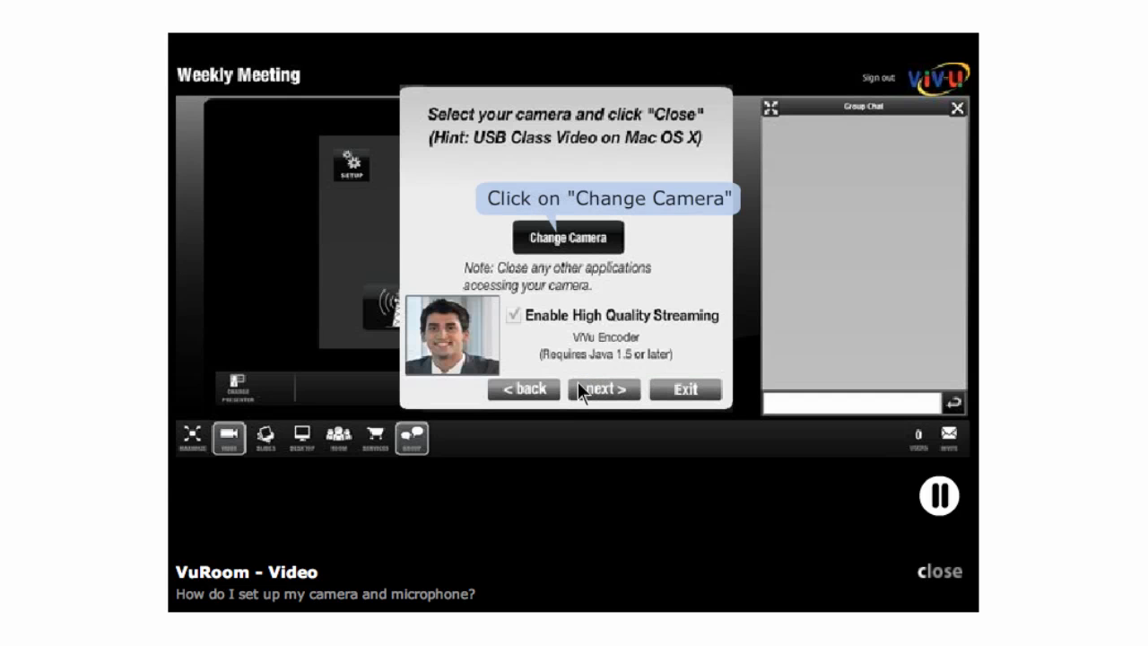
left_click(567, 236)
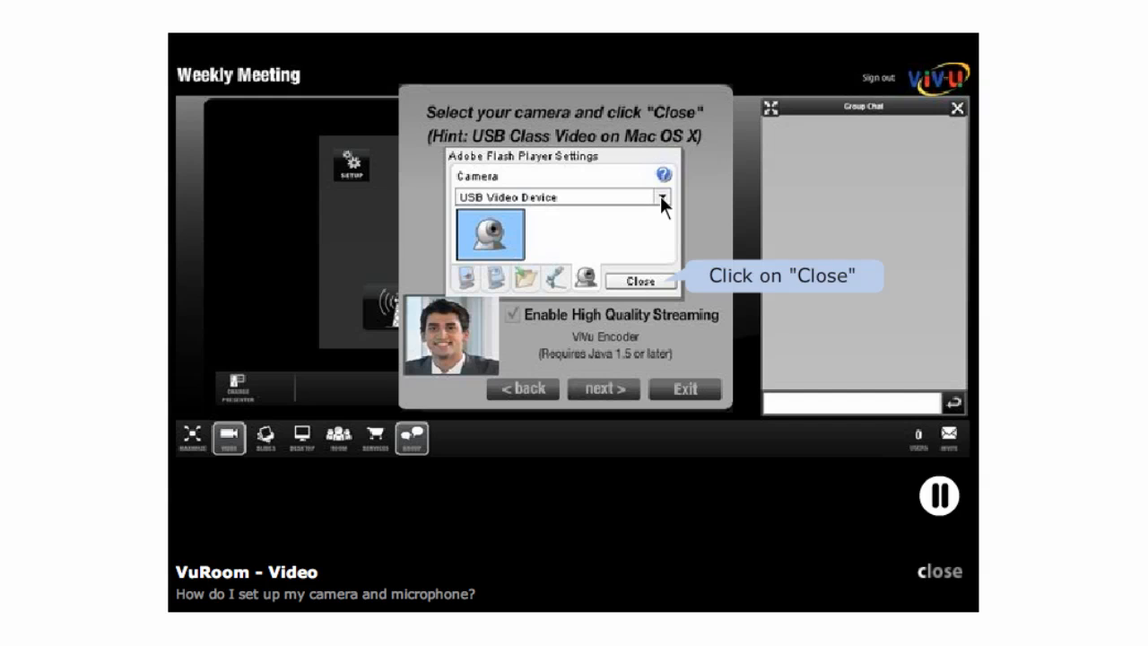
left_click(638, 280)
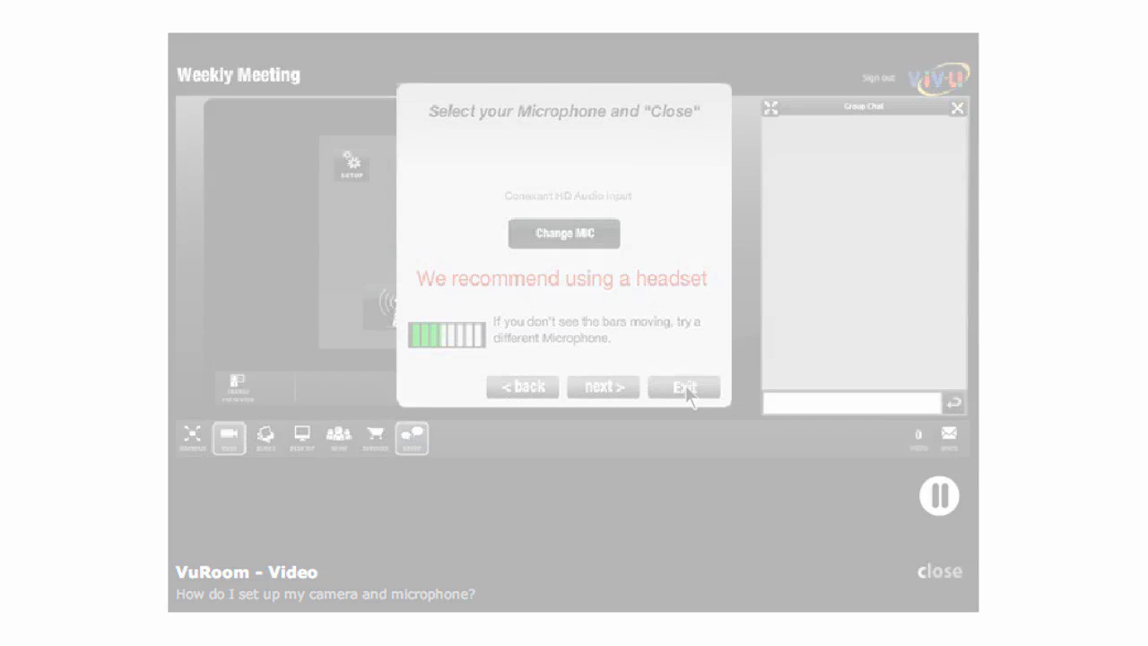
left_click(681, 387)
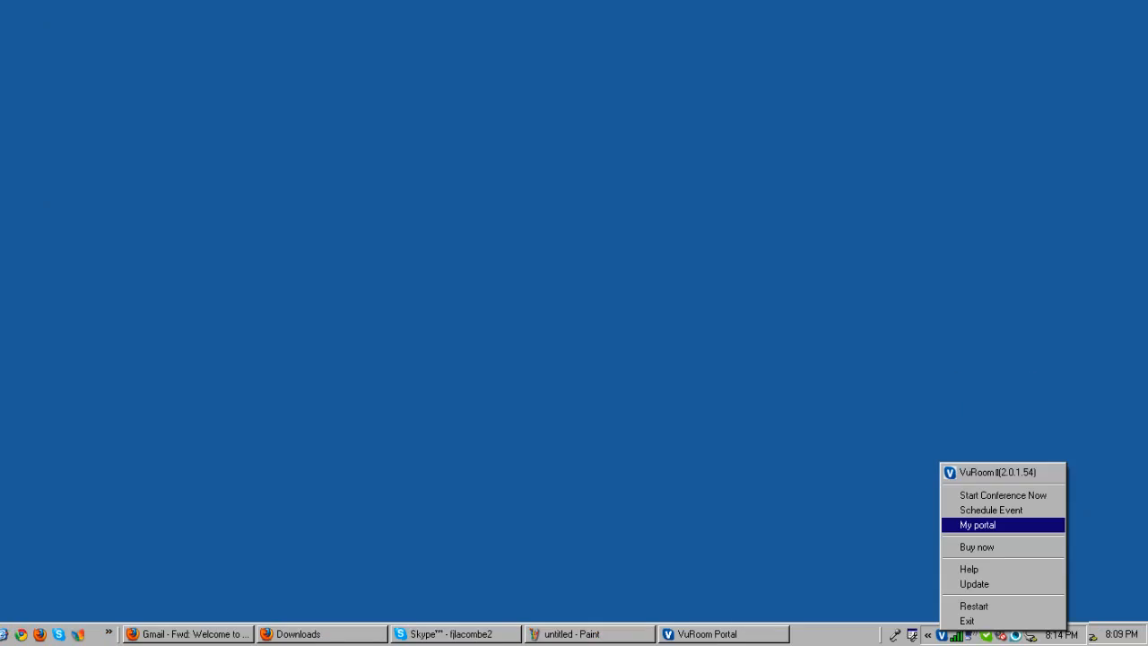
Step: From My portal, go to My Folder and delete the file whose name begins 2011
left_click(975, 523)
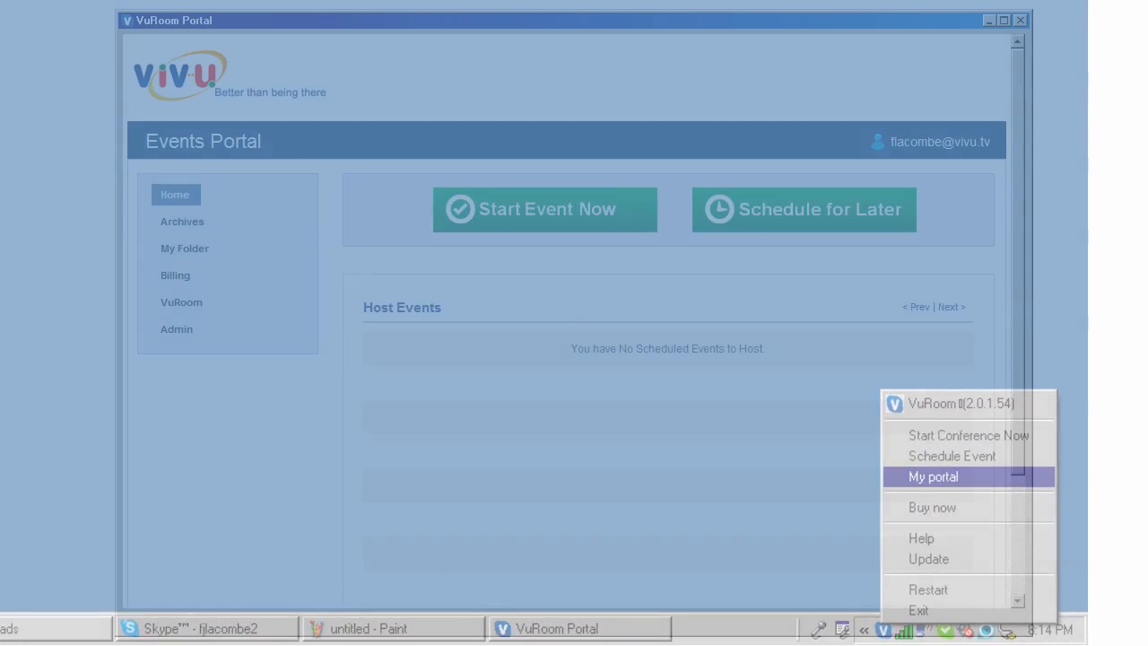
left_click(932, 477)
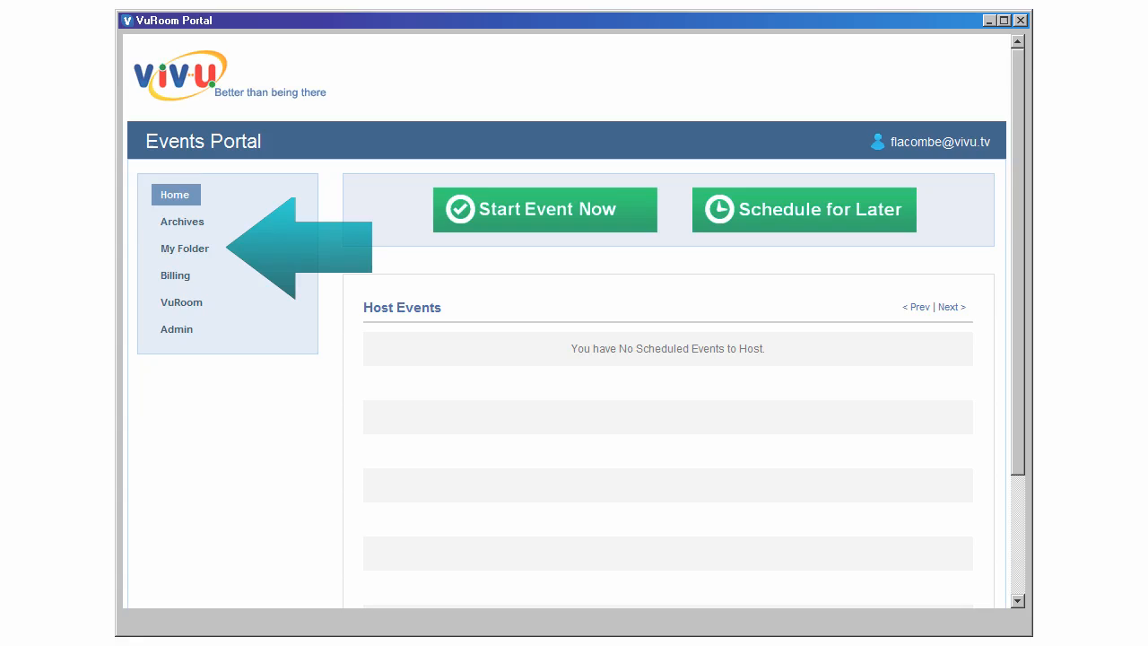
left_click(184, 247)
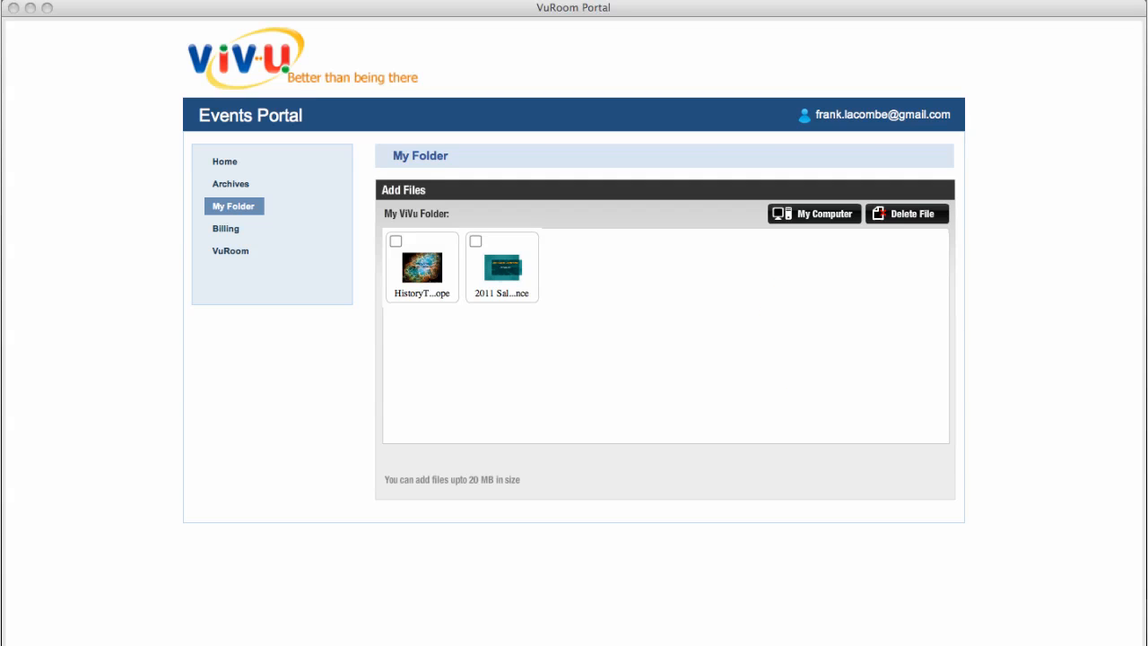
mouse_move(572, 294)
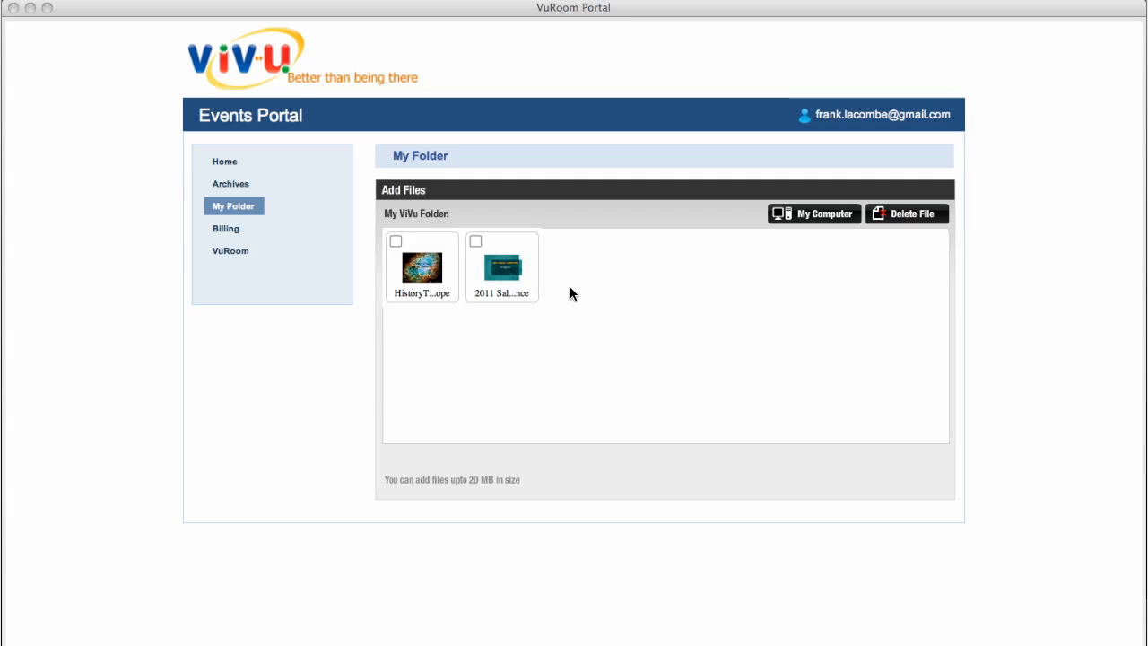
mouse_move(481, 249)
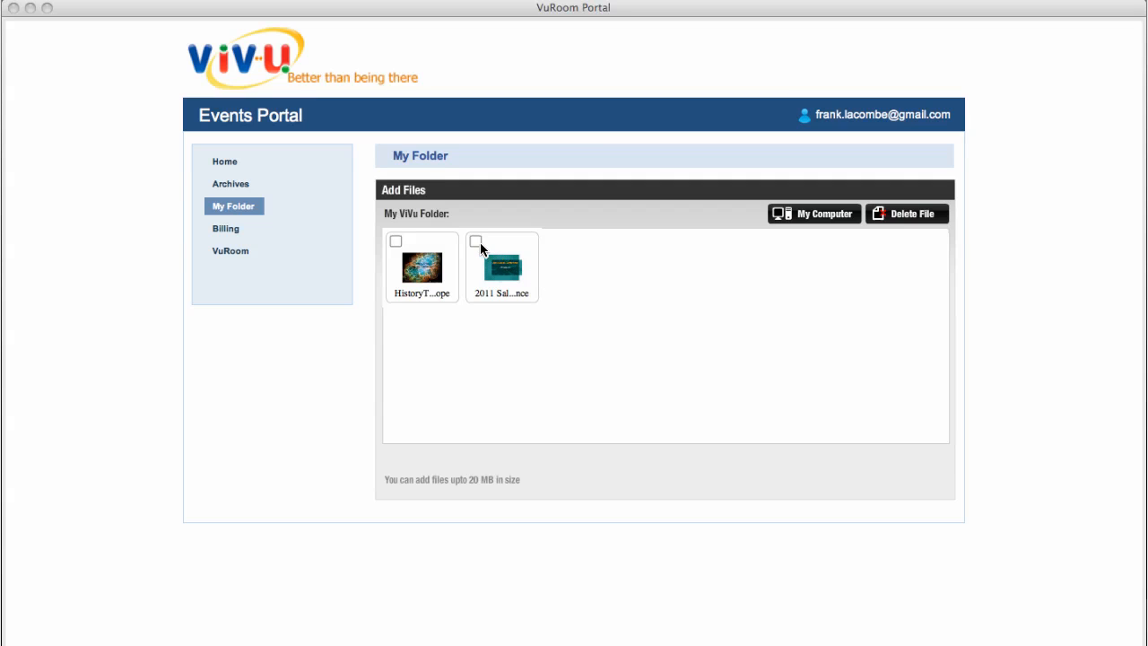
left_click(477, 241)
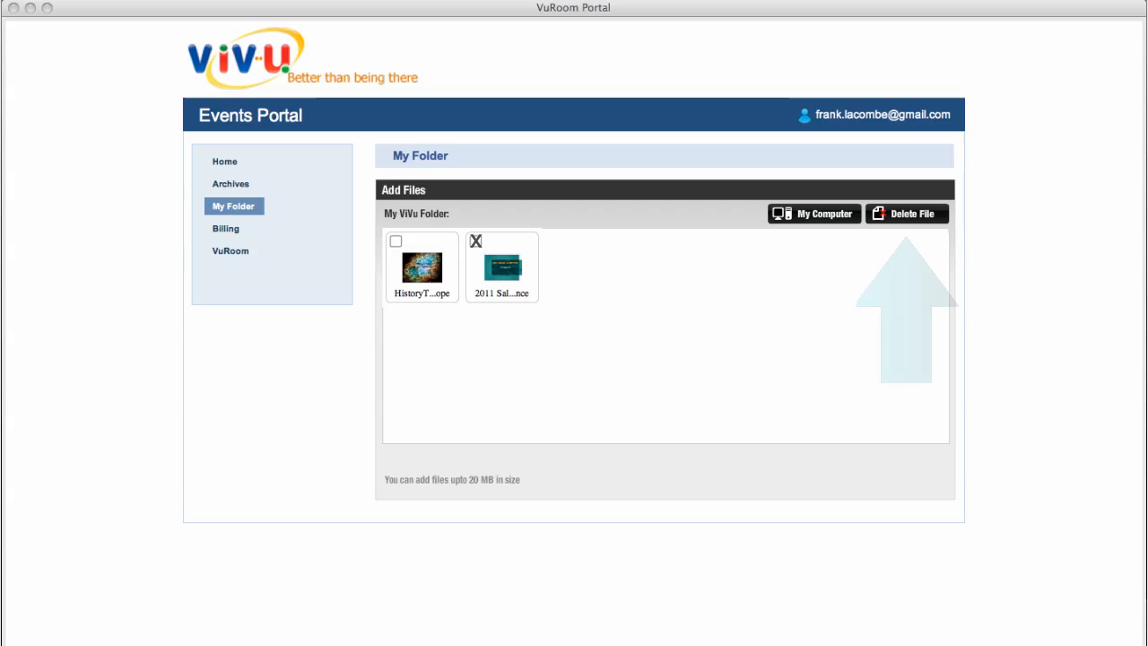
left_click(478, 241)
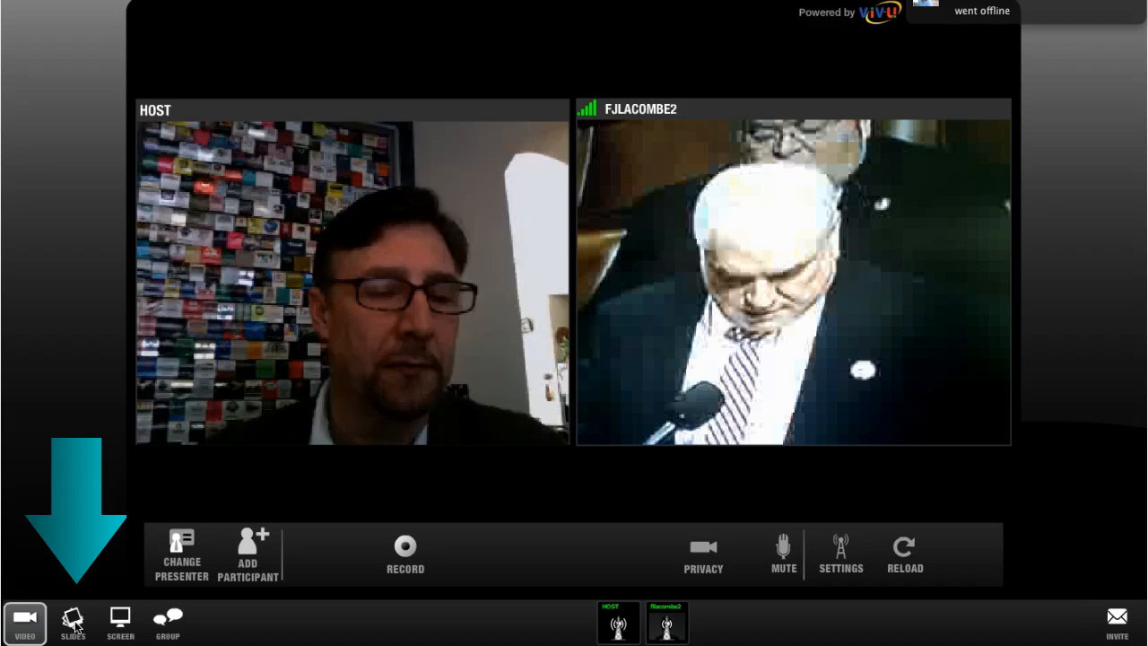
Step: Show the slides panel and upload 2011 Sales Conference.ppt from the Desktop via My Computer
left_click(72, 621)
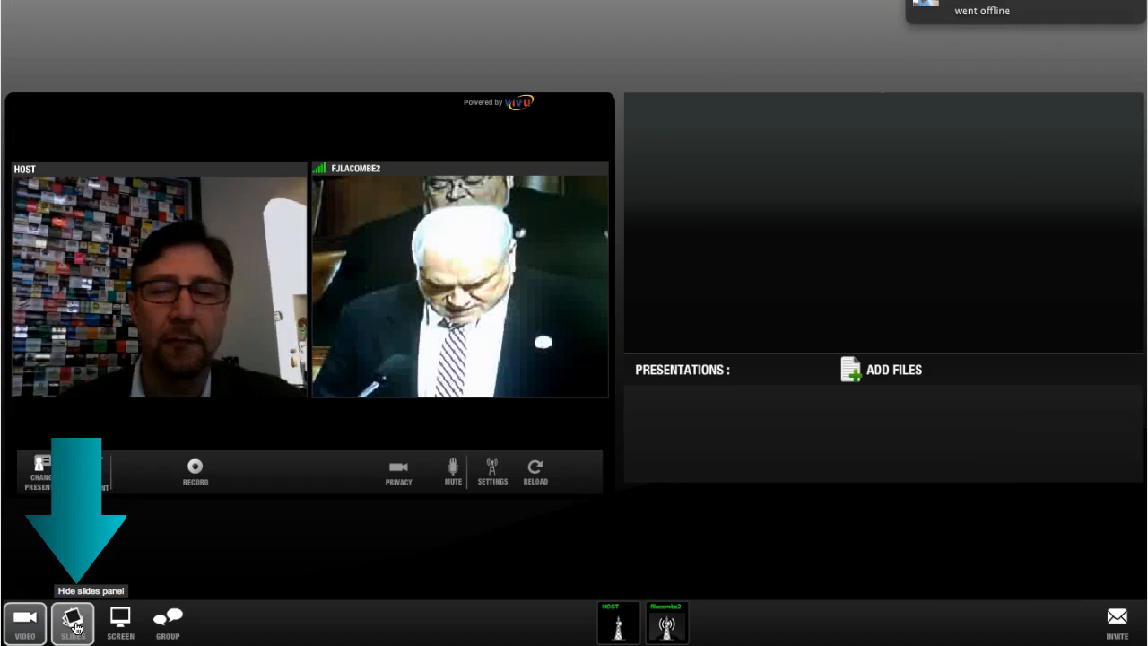
left_click(71, 623)
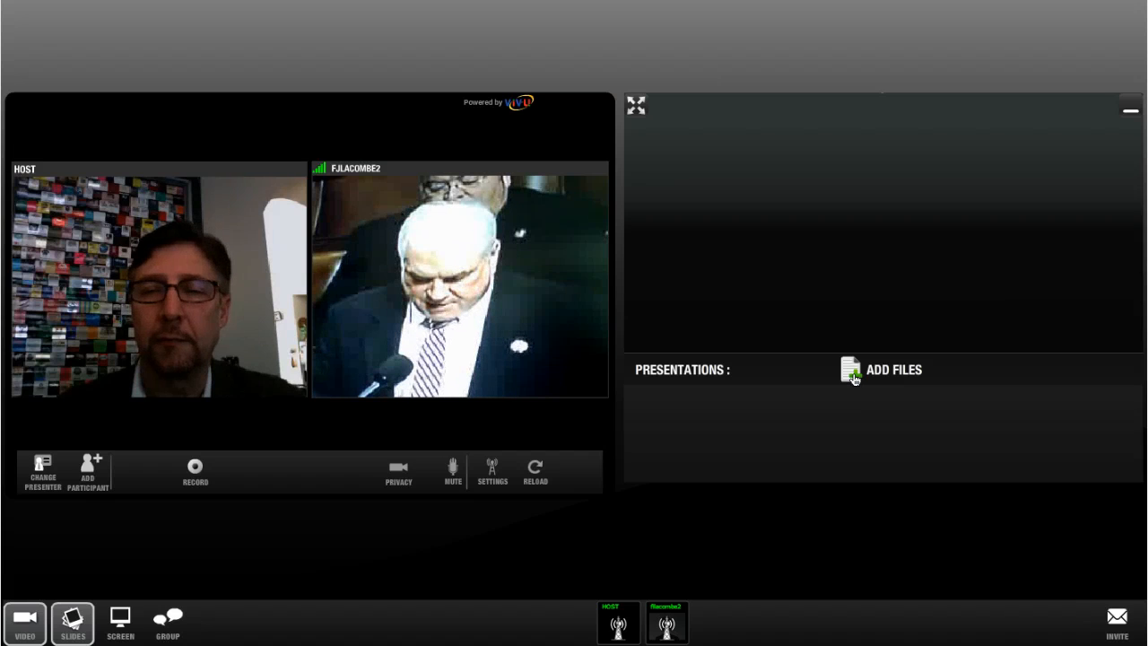
left_click(850, 369)
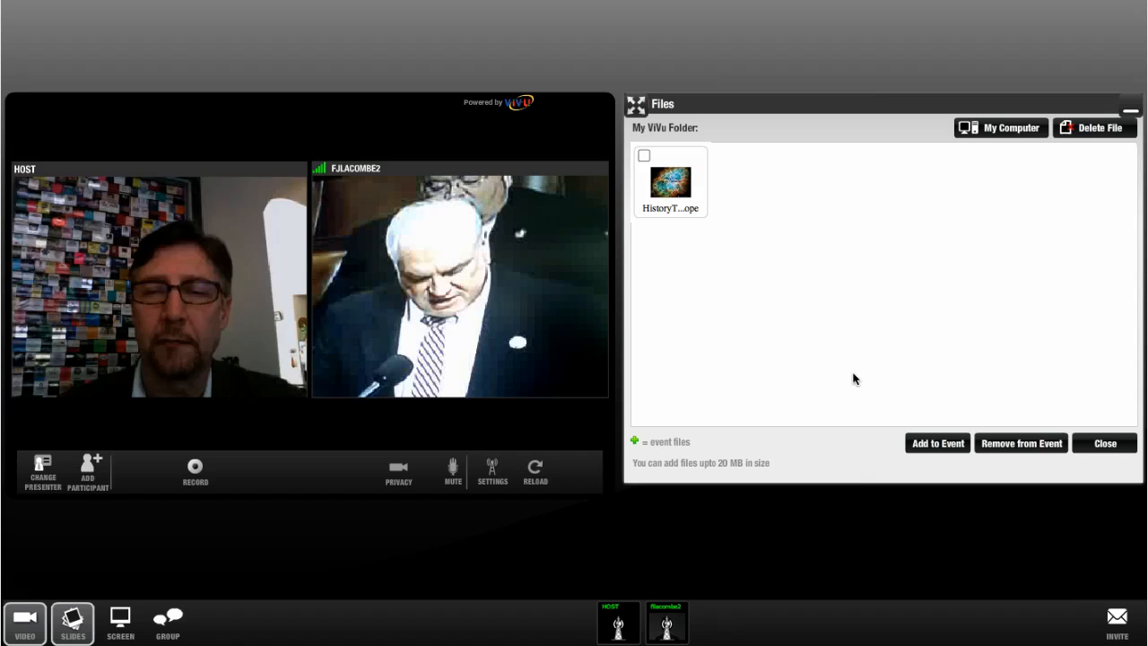
mouse_move(997, 355)
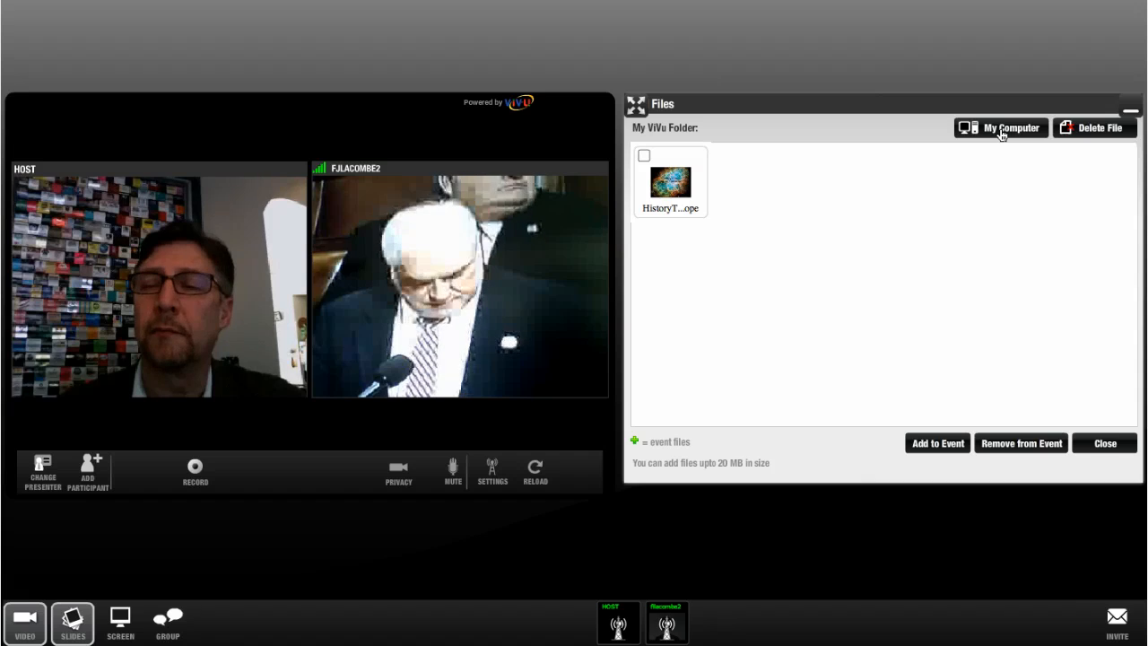
left_click(1000, 128)
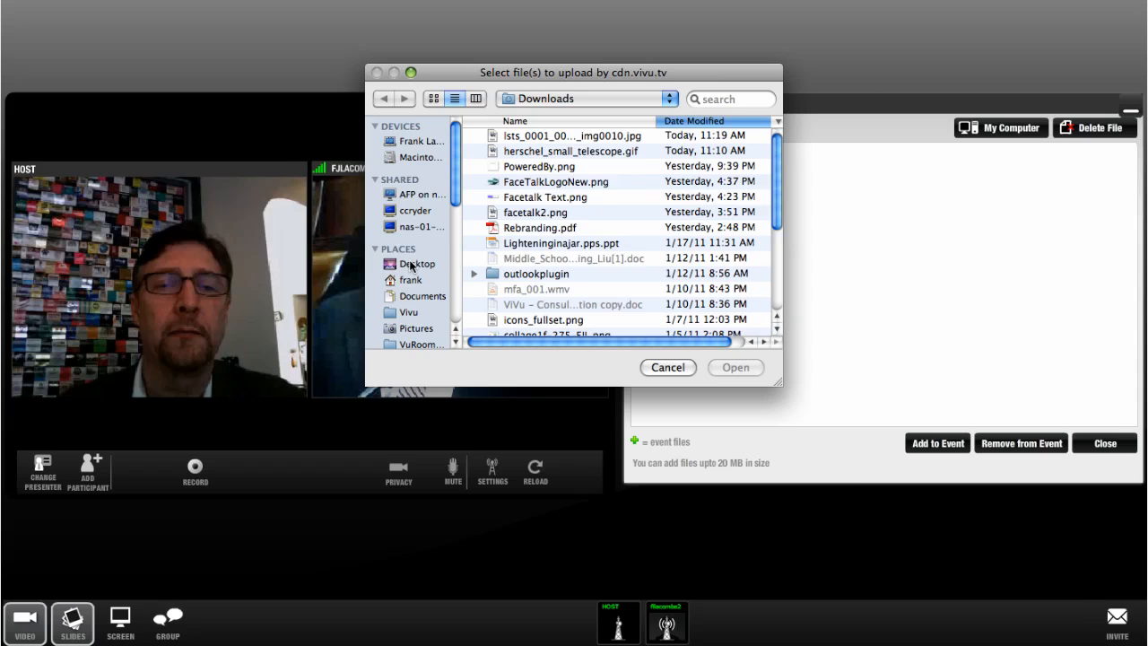
left_click(418, 264)
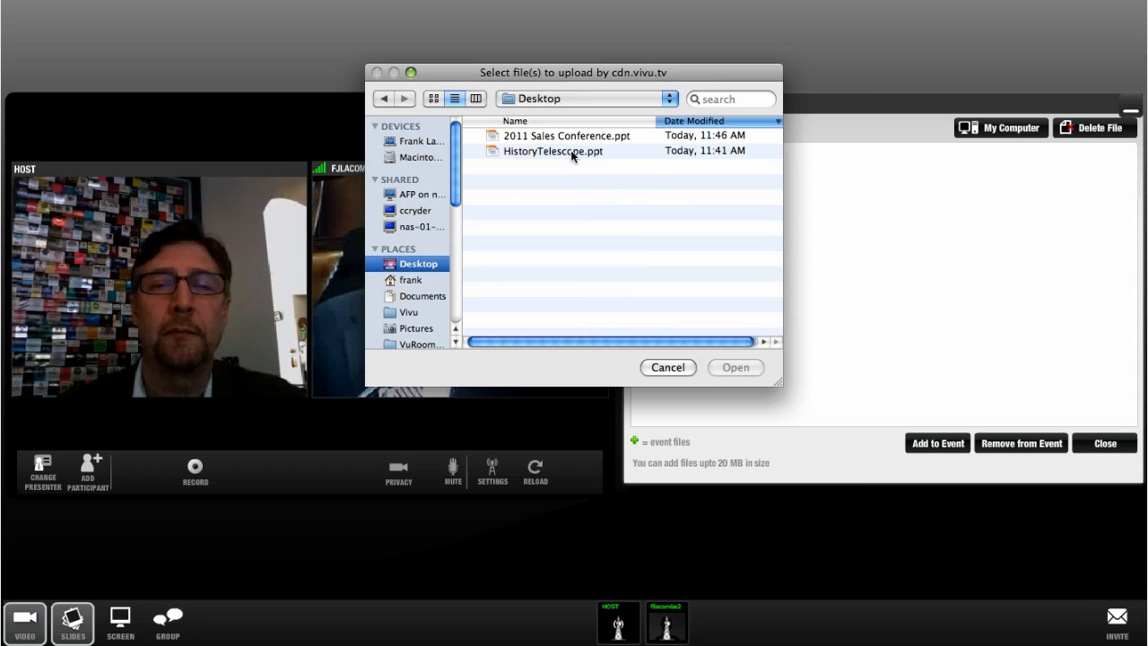
left_click(736, 366)
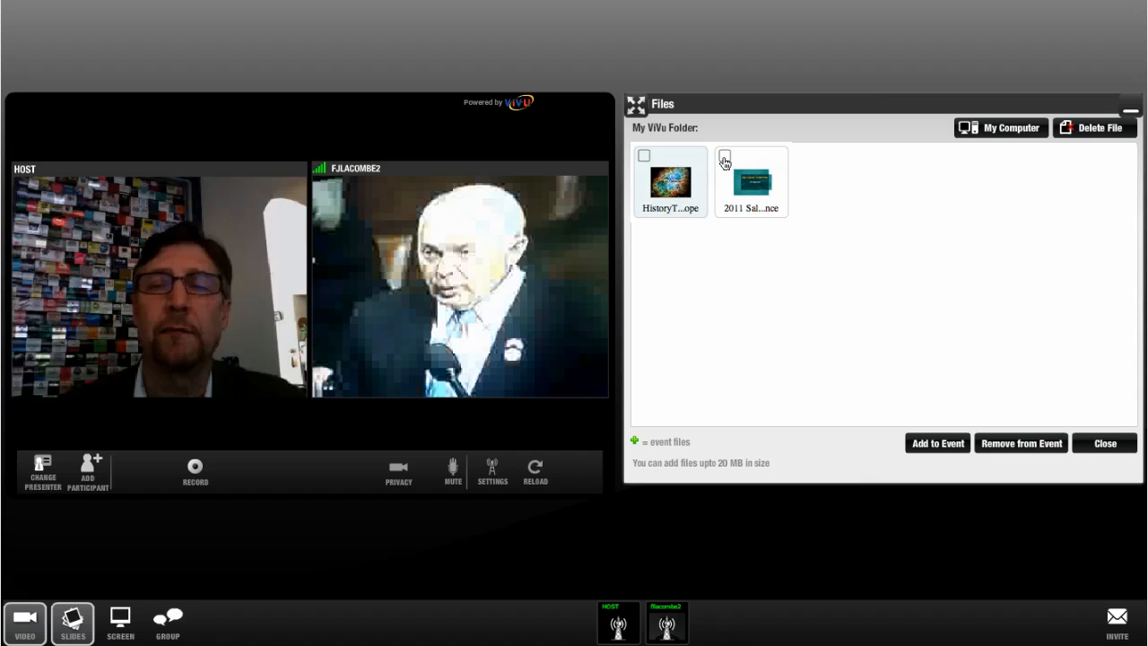
Step: Tick the 2011 Sales Conference and HistoryTelescope files and add both to the event
left_click(725, 156)
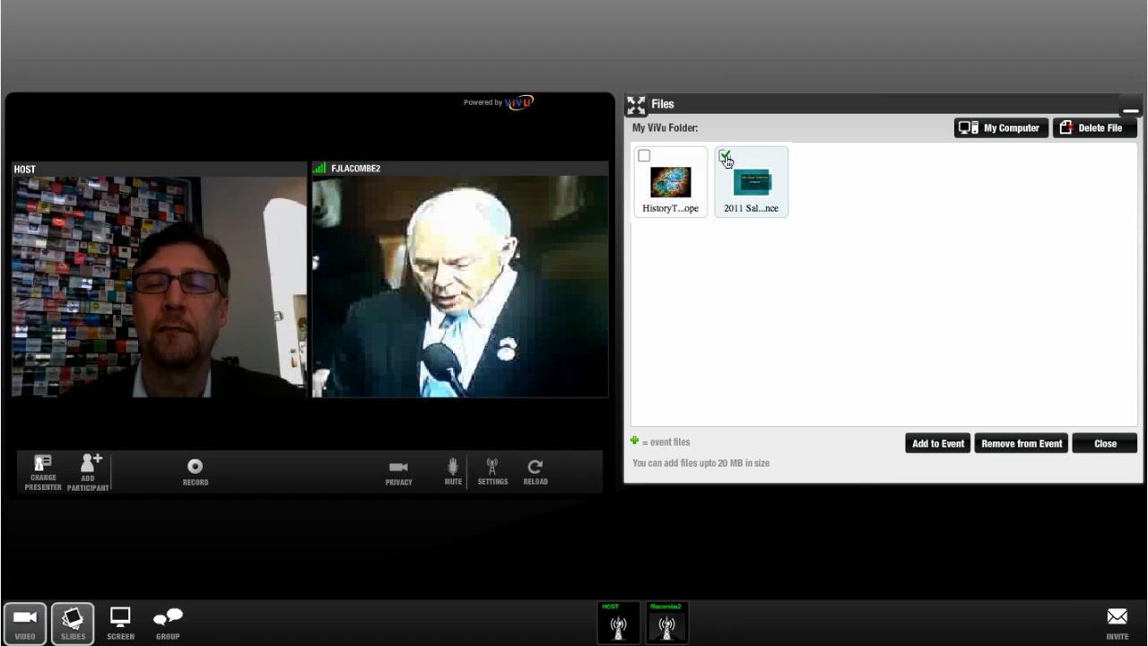
left_click(726, 154)
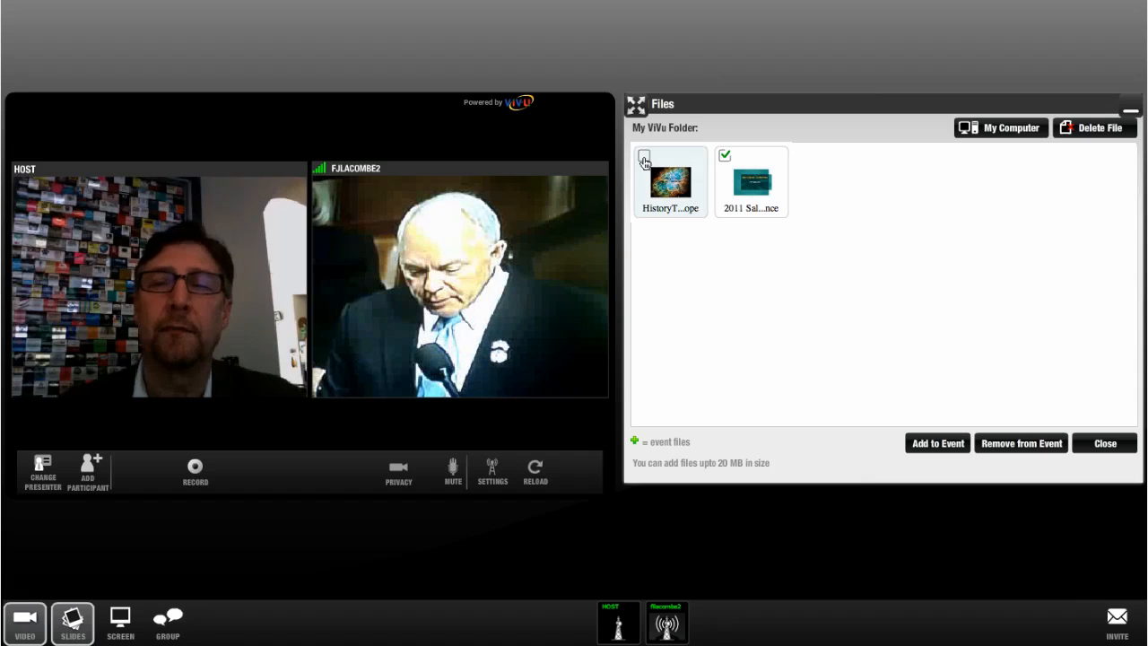
left_click(644, 155)
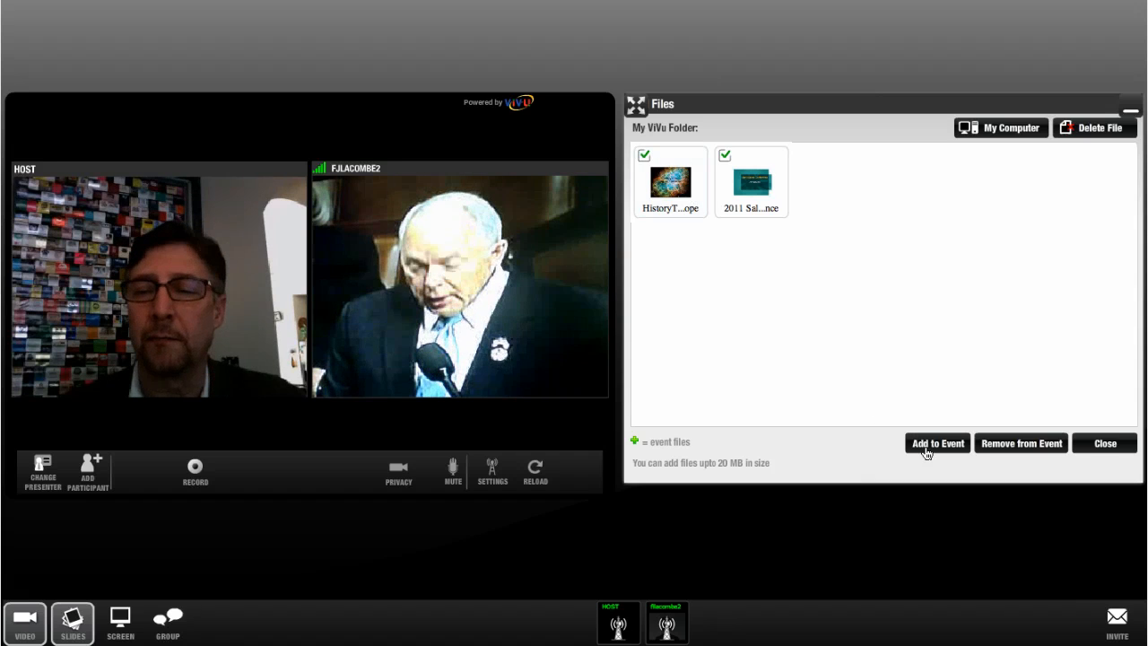
left_click(936, 441)
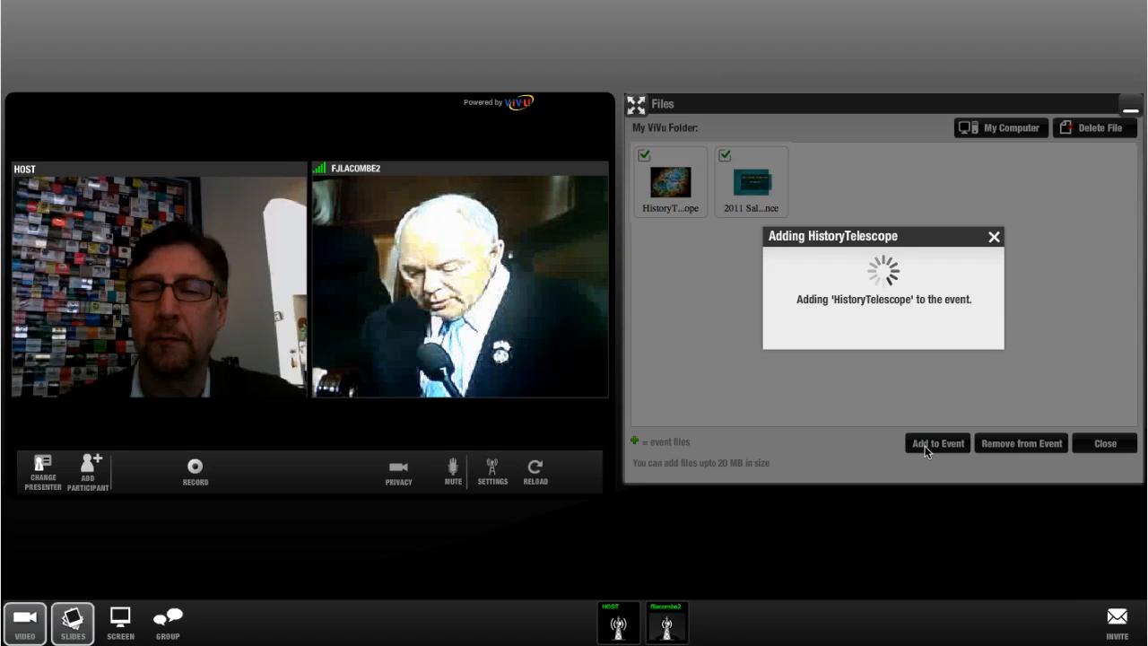
left_click(936, 441)
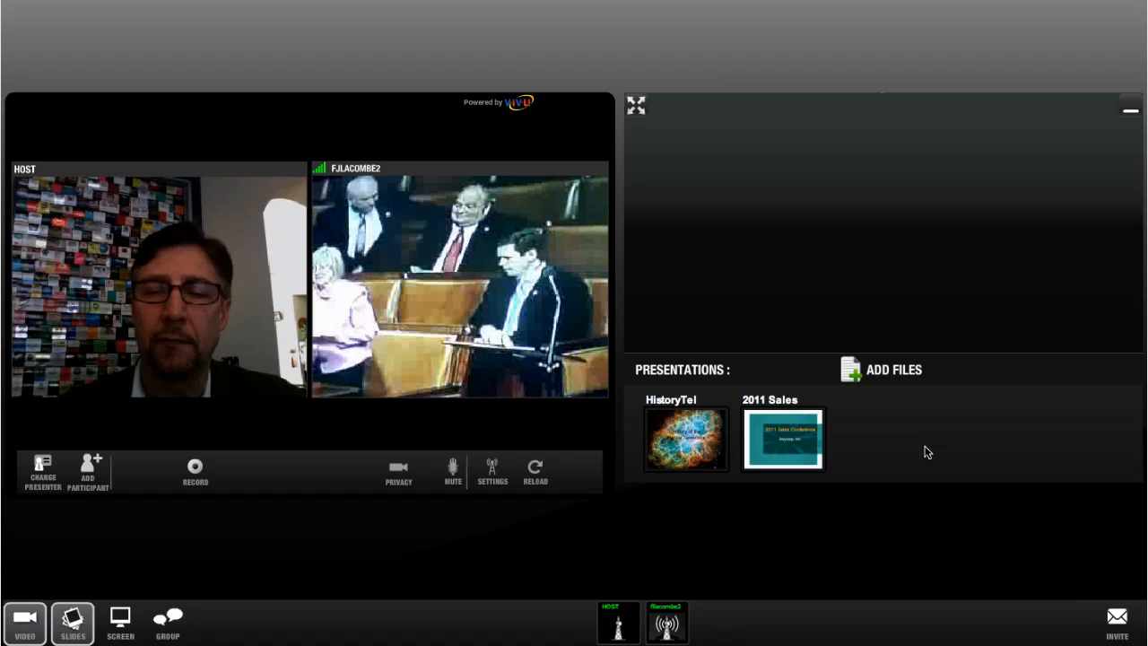
mouse_move(685, 445)
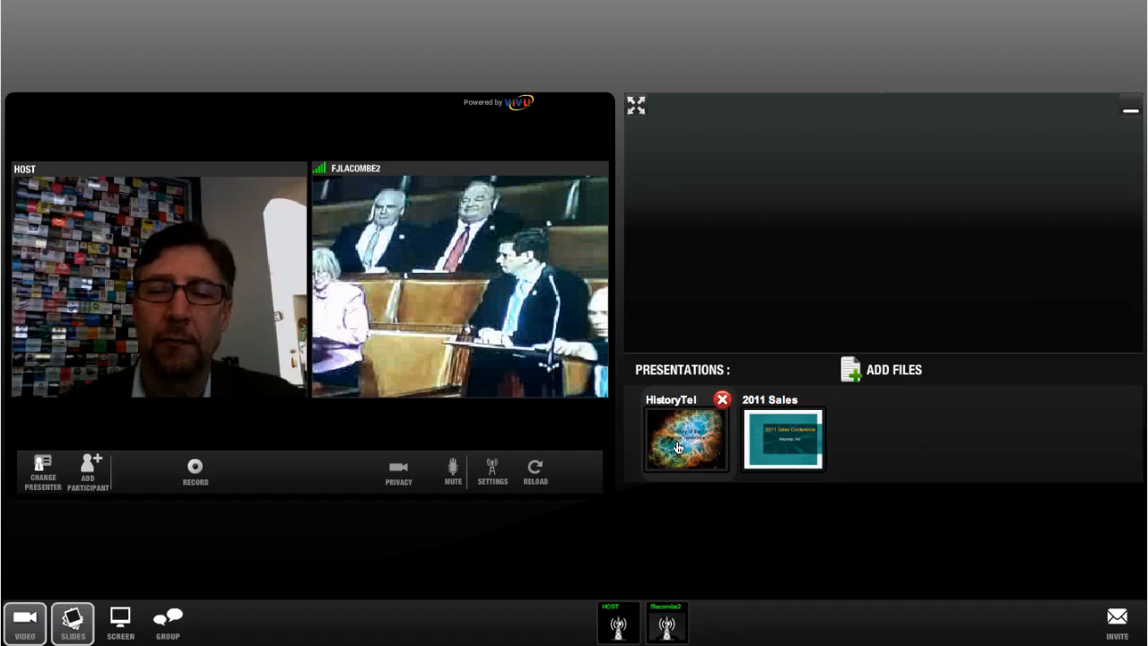
Step: Start the HistoryTelescope presentation as a slideshow and enlarge the slide panel
left_click(685, 440)
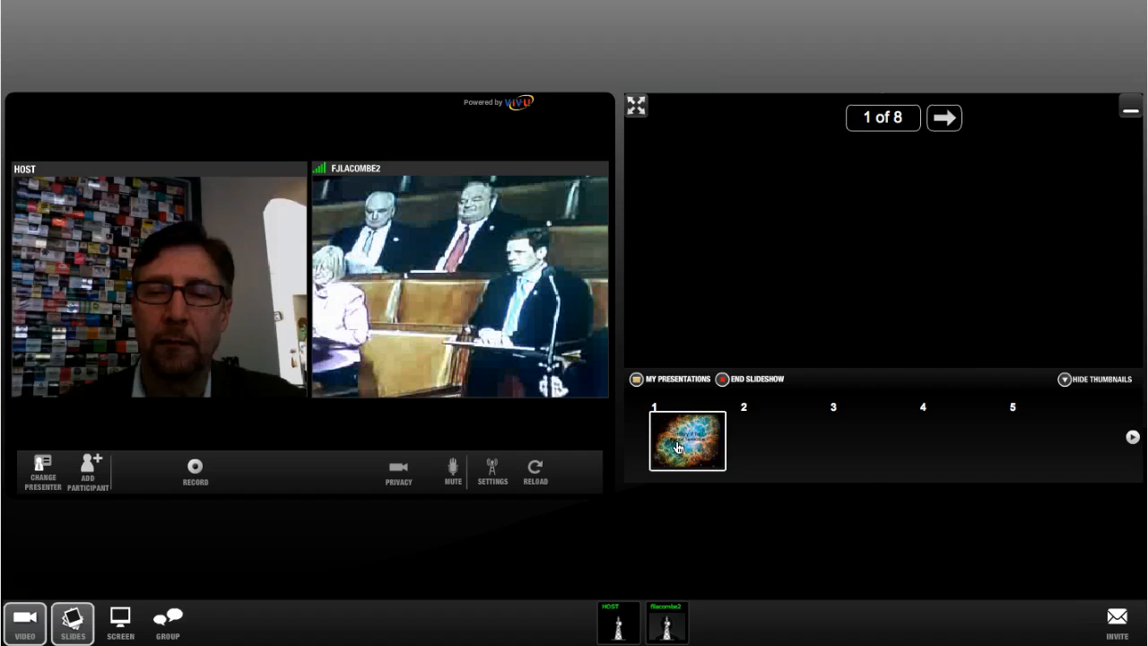
left_click(687, 441)
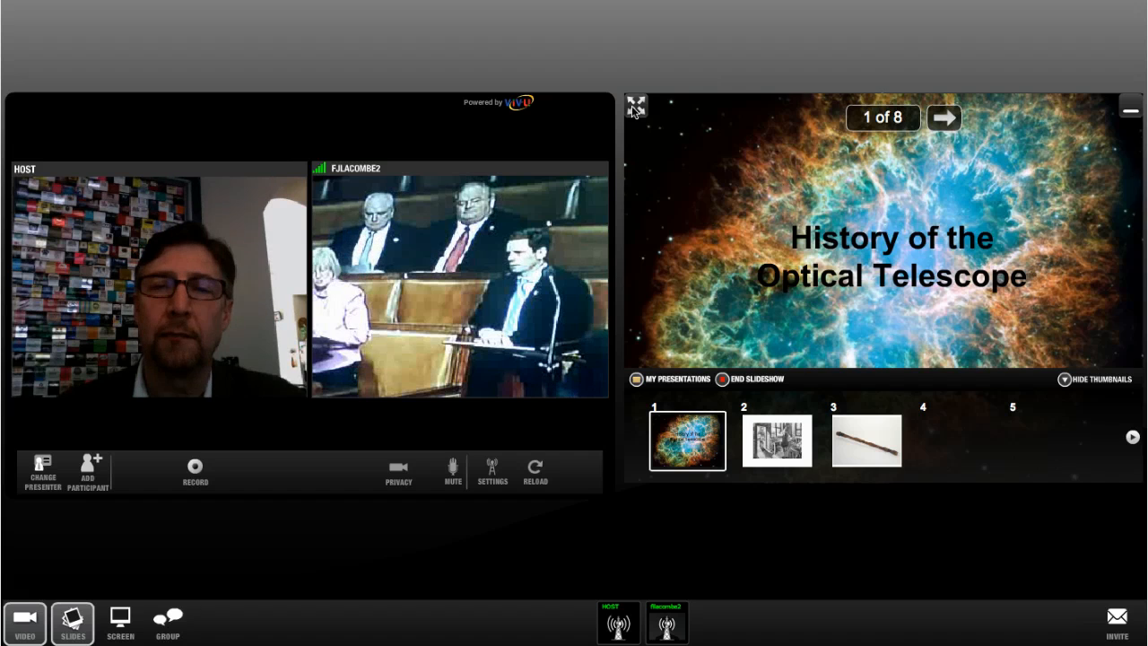
left_click(635, 105)
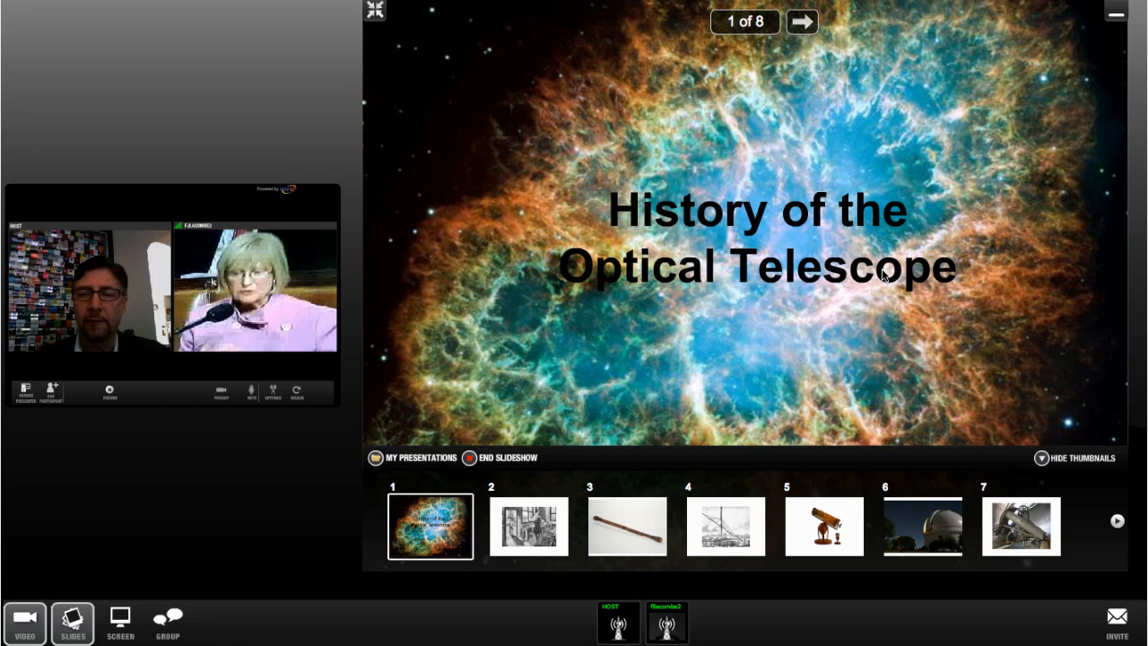
Step: Advance to slide 2 of 8, hide the thumbnails and return to the video view
left_click(800, 22)
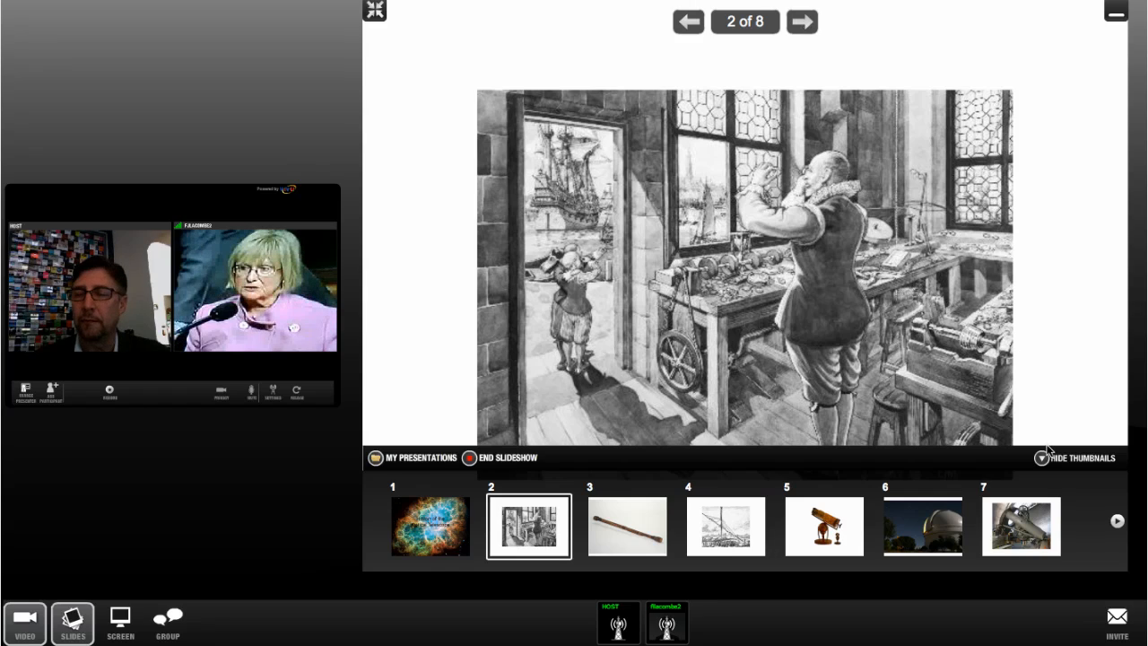
left_click(1080, 458)
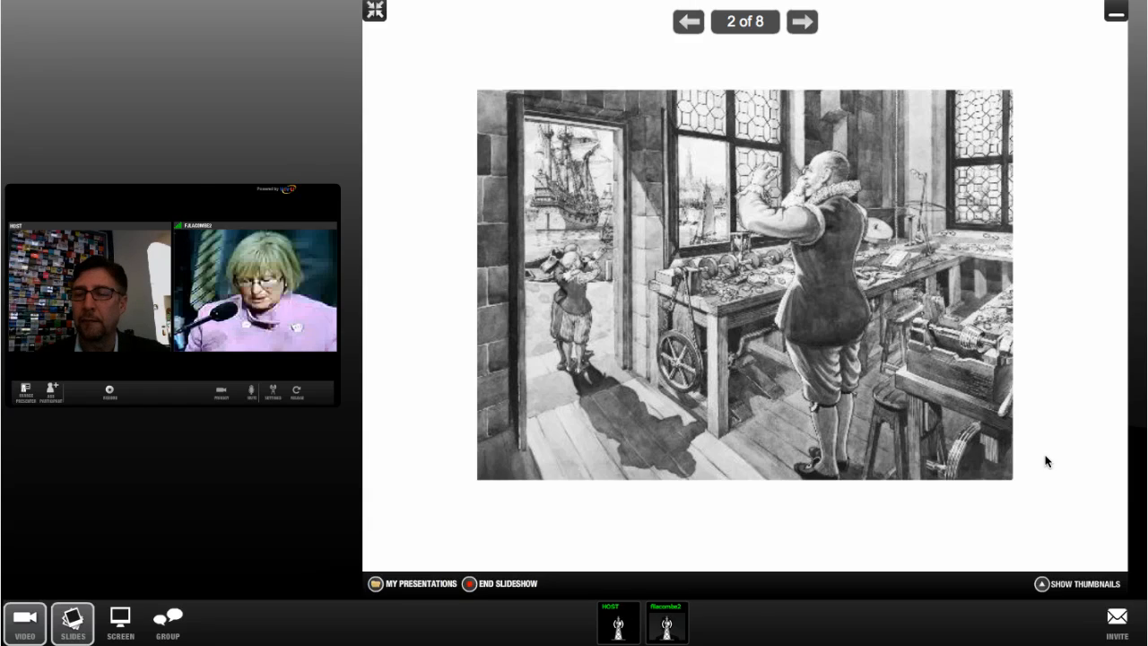
left_click(118, 621)
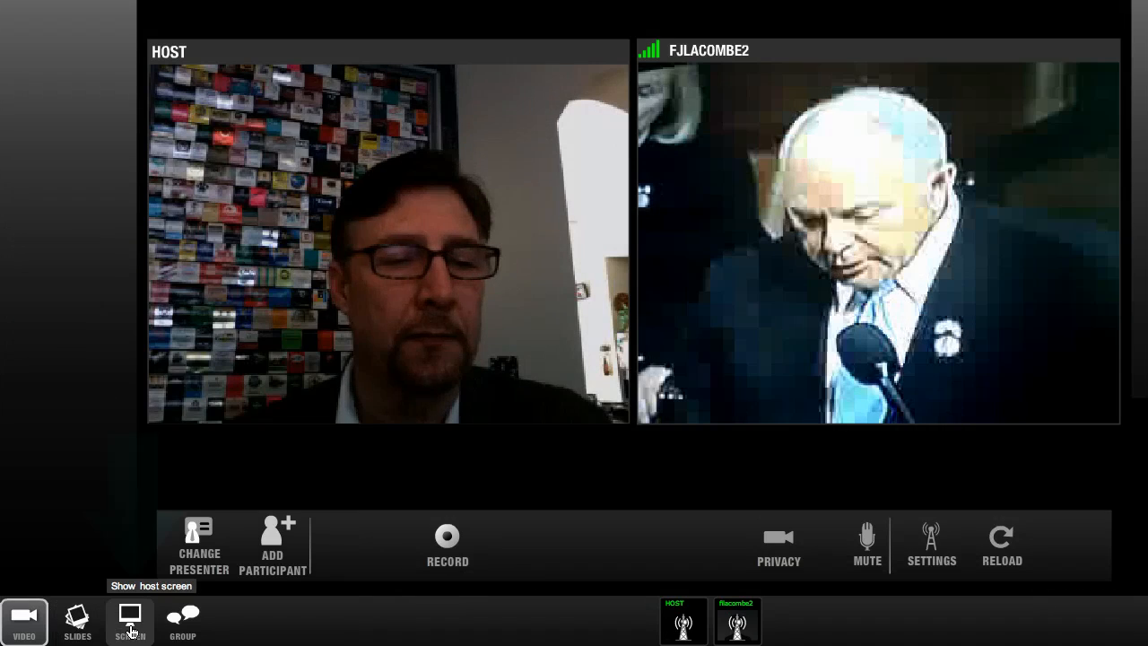
Step: Turn on screen sharing and confirm the Start Screen Sharing prompt
left_click(129, 620)
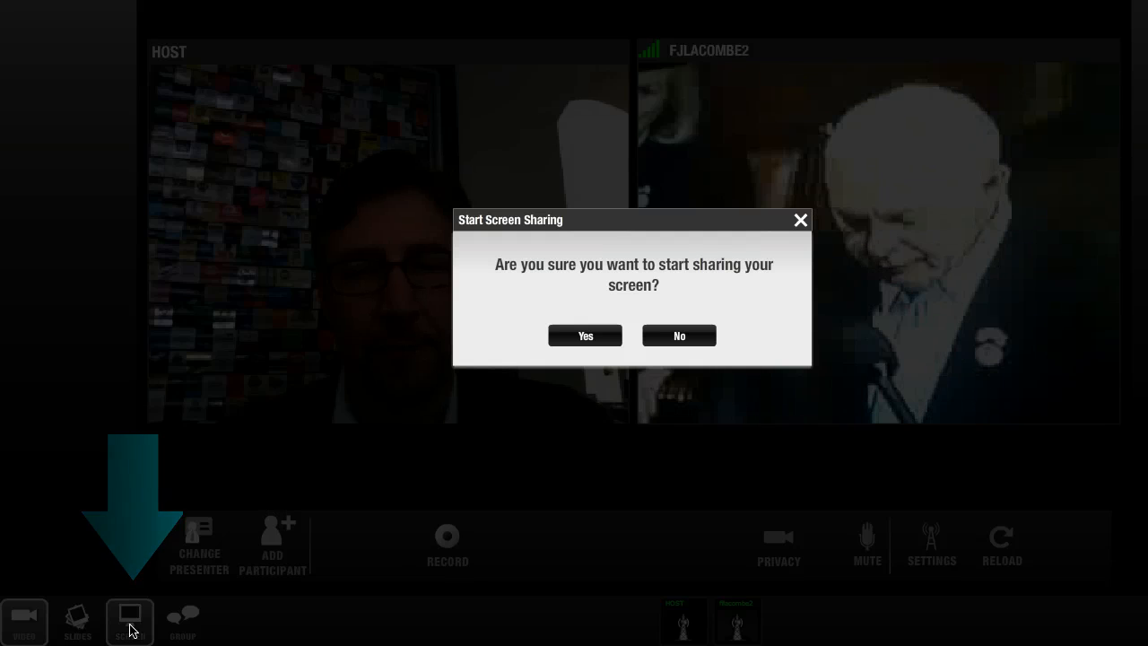
left_click(585, 335)
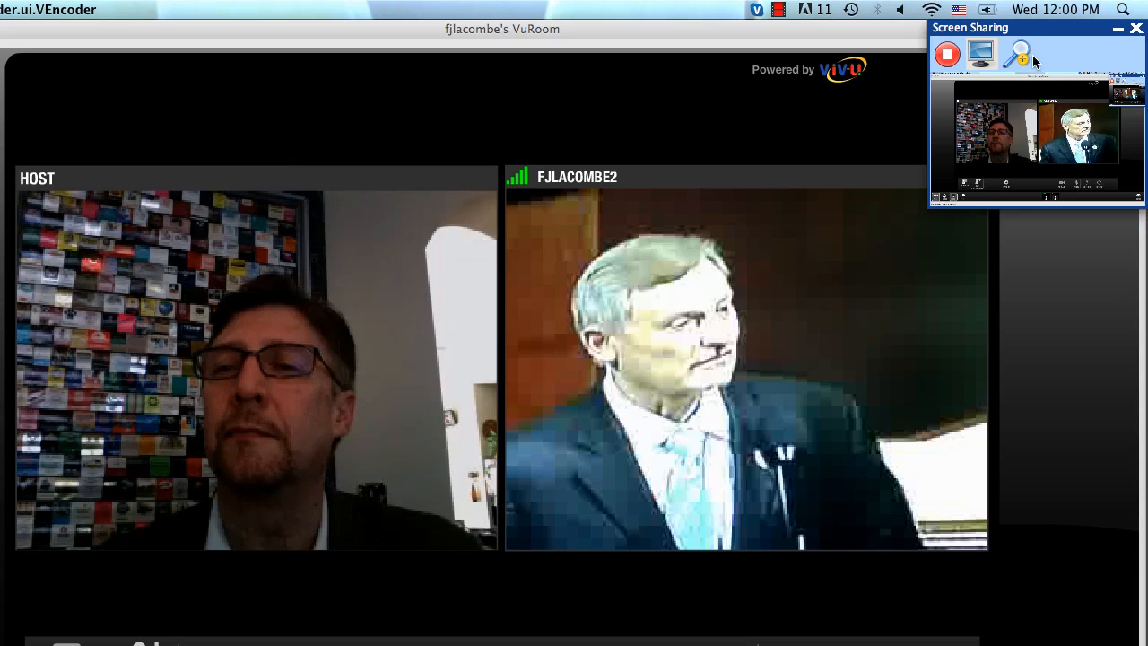
left_click(1015, 54)
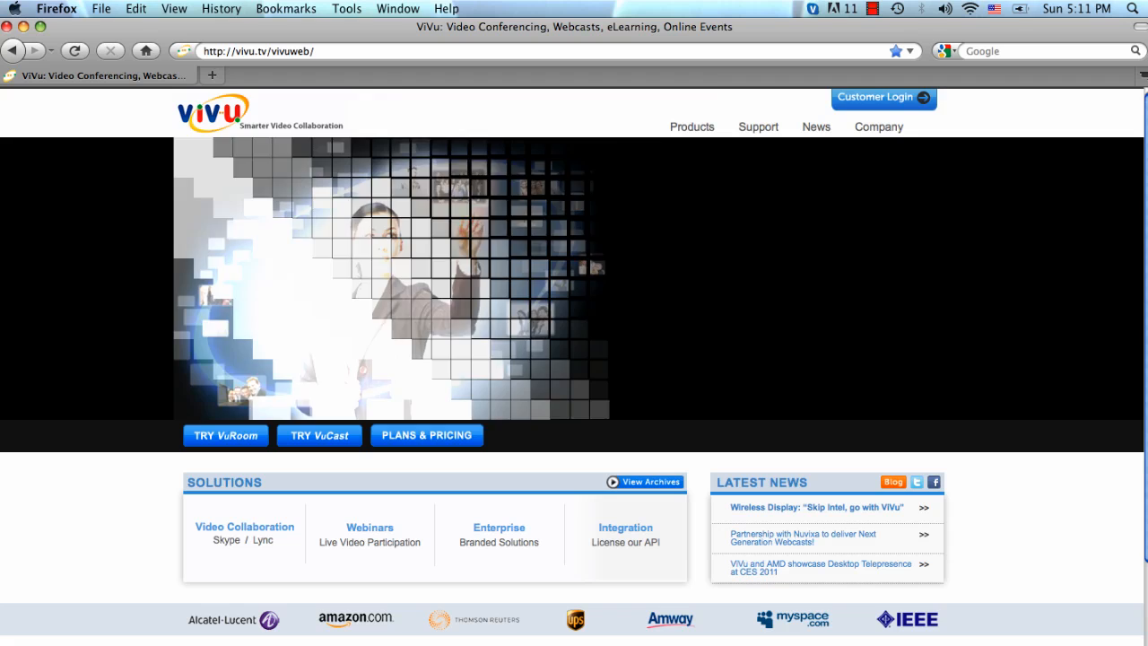
Step: Go to ViVu's VuRoom for Skype support page and scroll through its FAQs
left_click(757, 126)
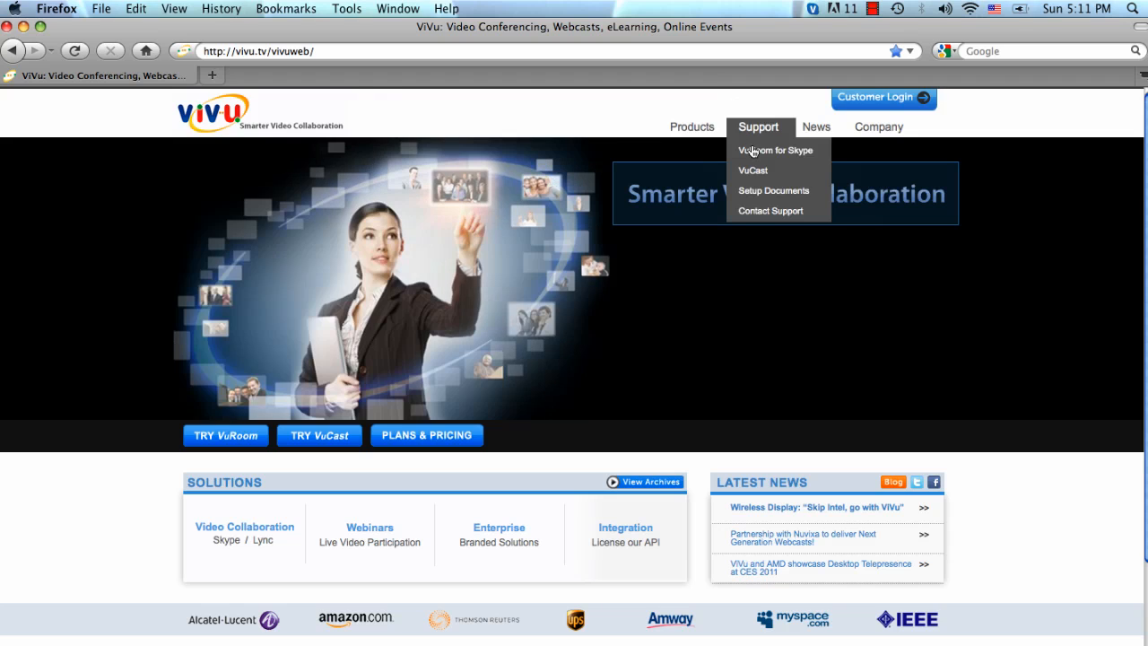
left_click(775, 151)
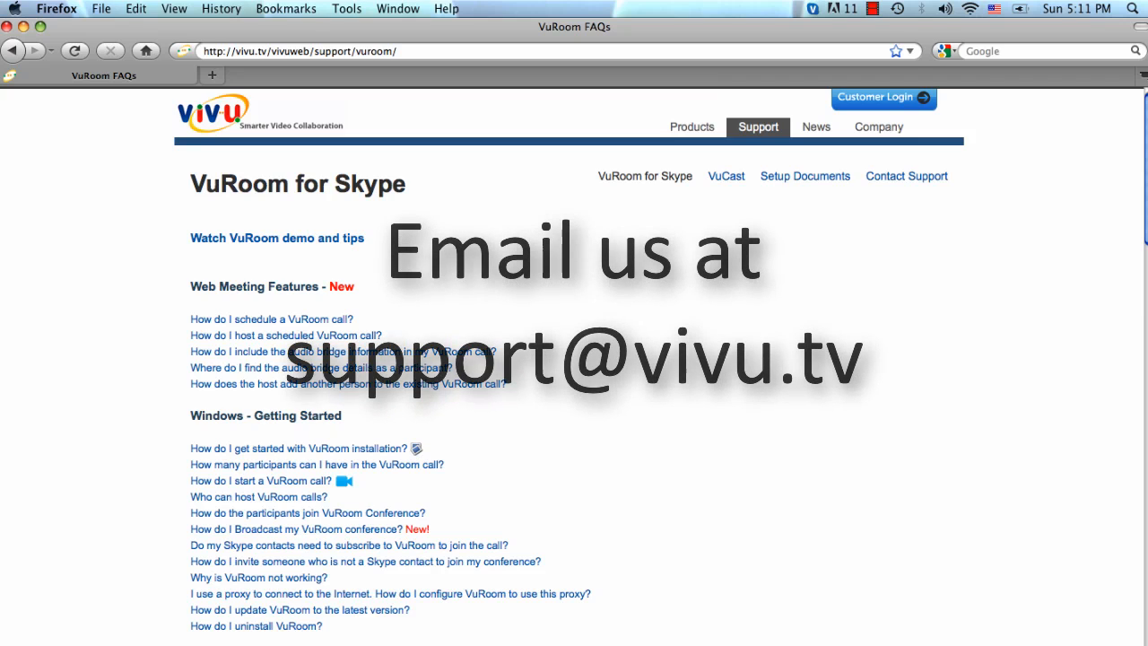
scroll("down", 3)
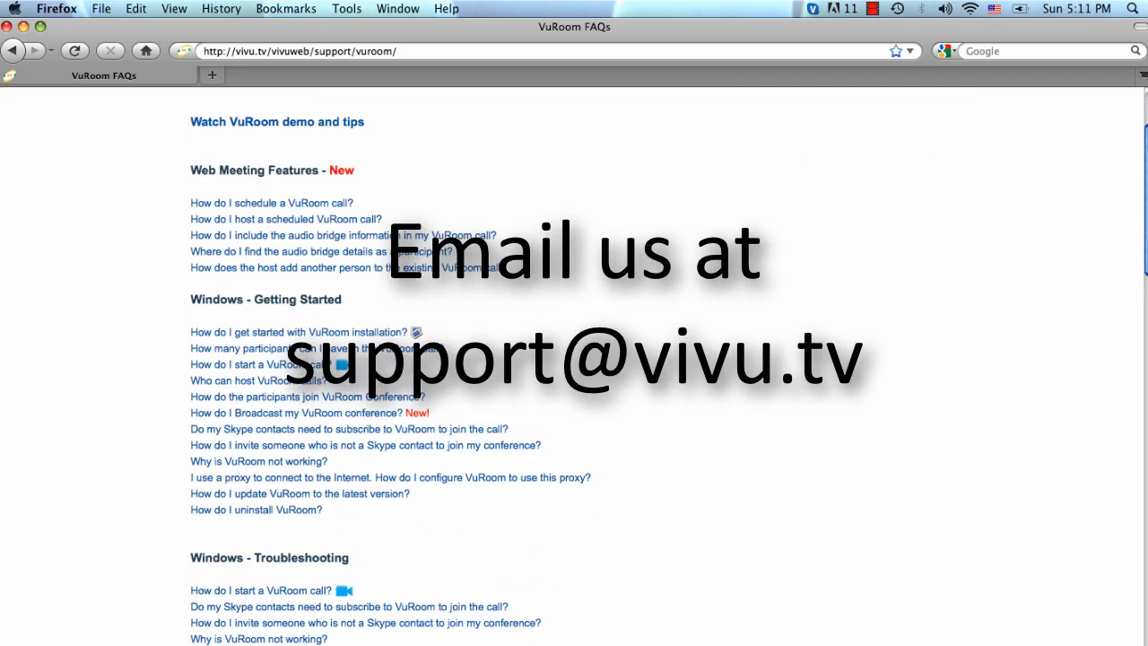
scroll("down", 3)
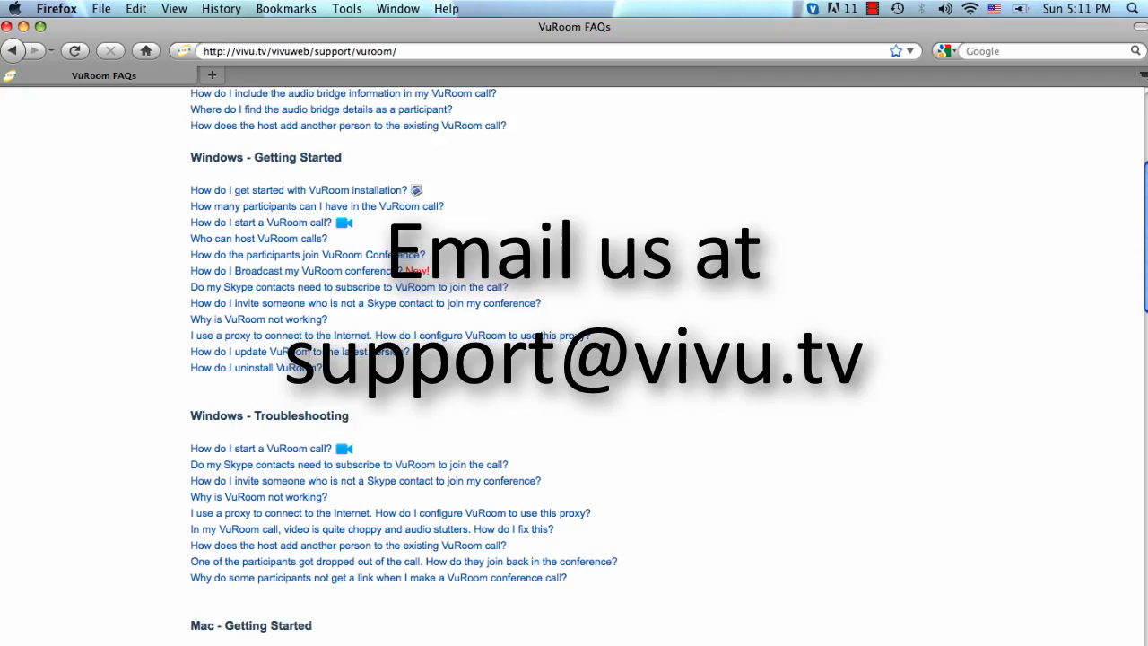